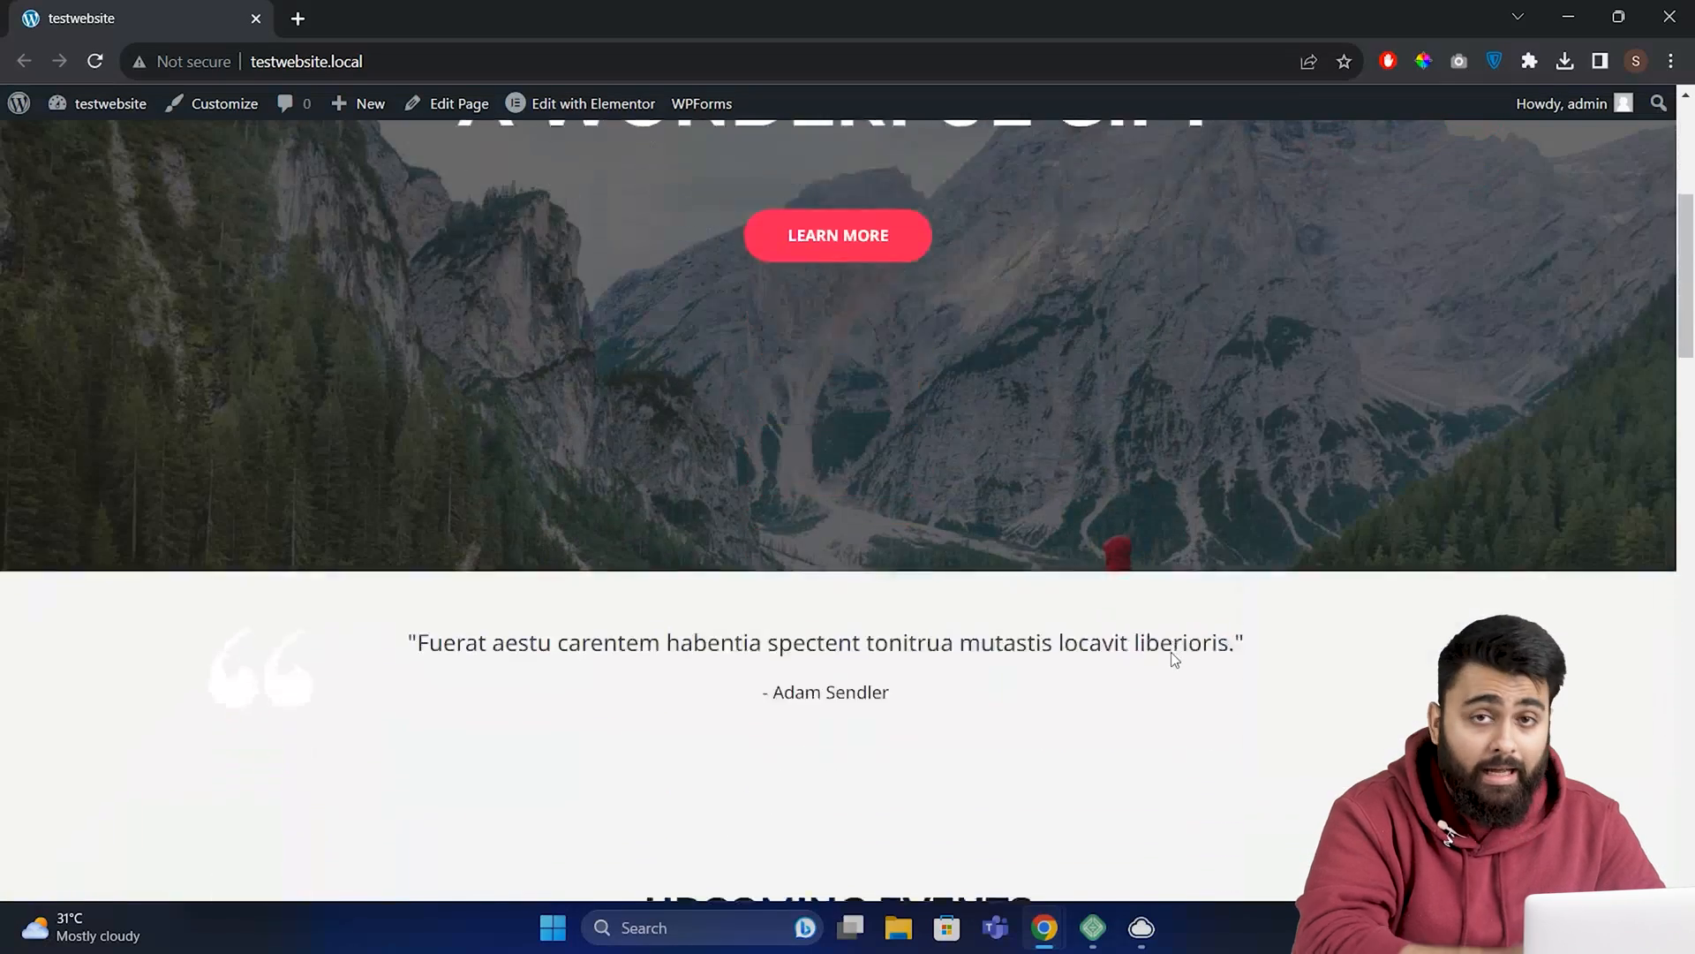
- View the About page (WHO WE ARE?) from the testwebsite home page navigation
scroll(down, 3)
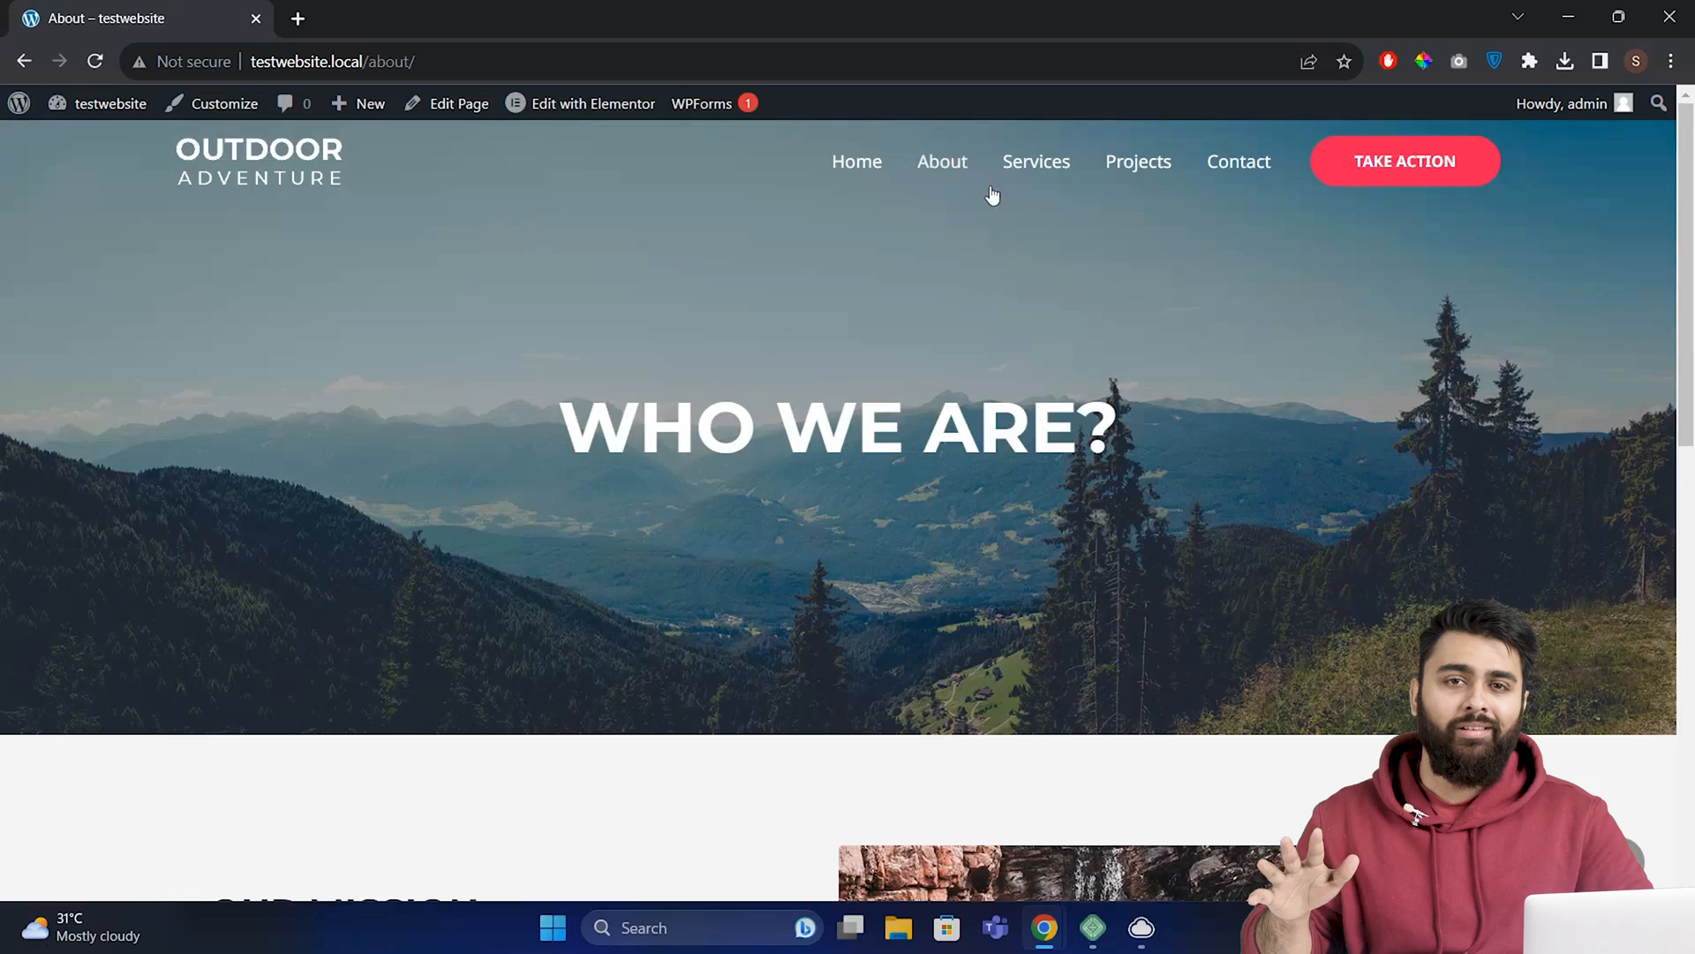
click(1035, 160)
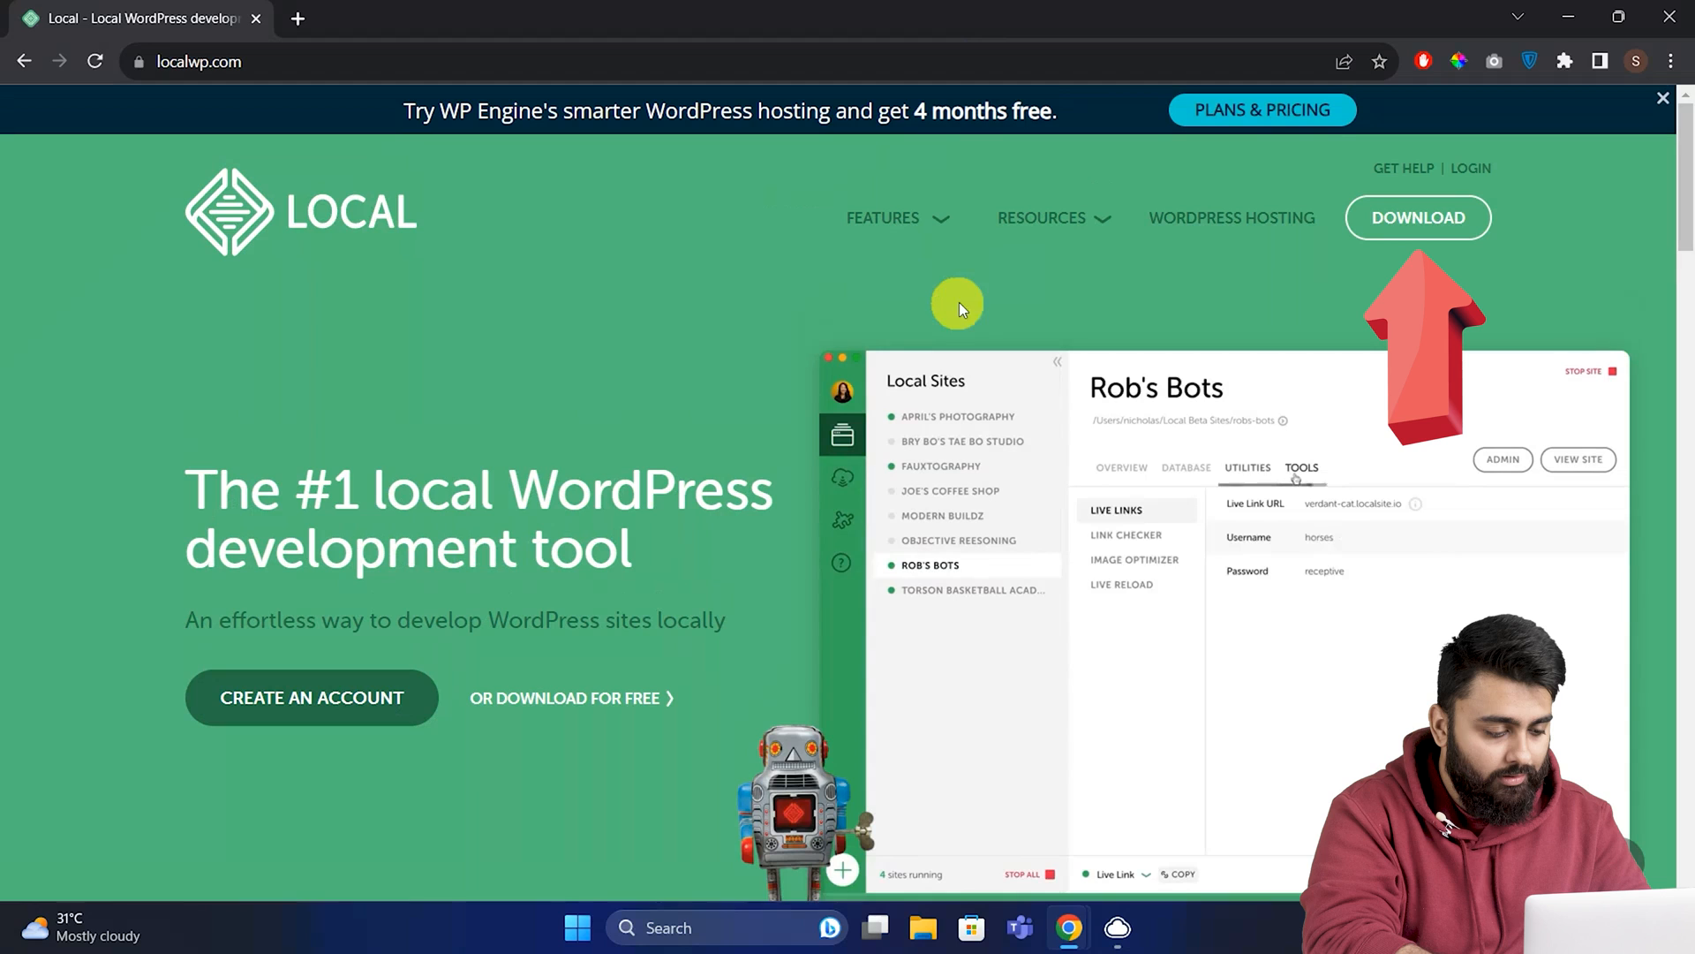
- Submit the localwp.com download form for the Windows platform via GET IT NOW!
click(1418, 217)
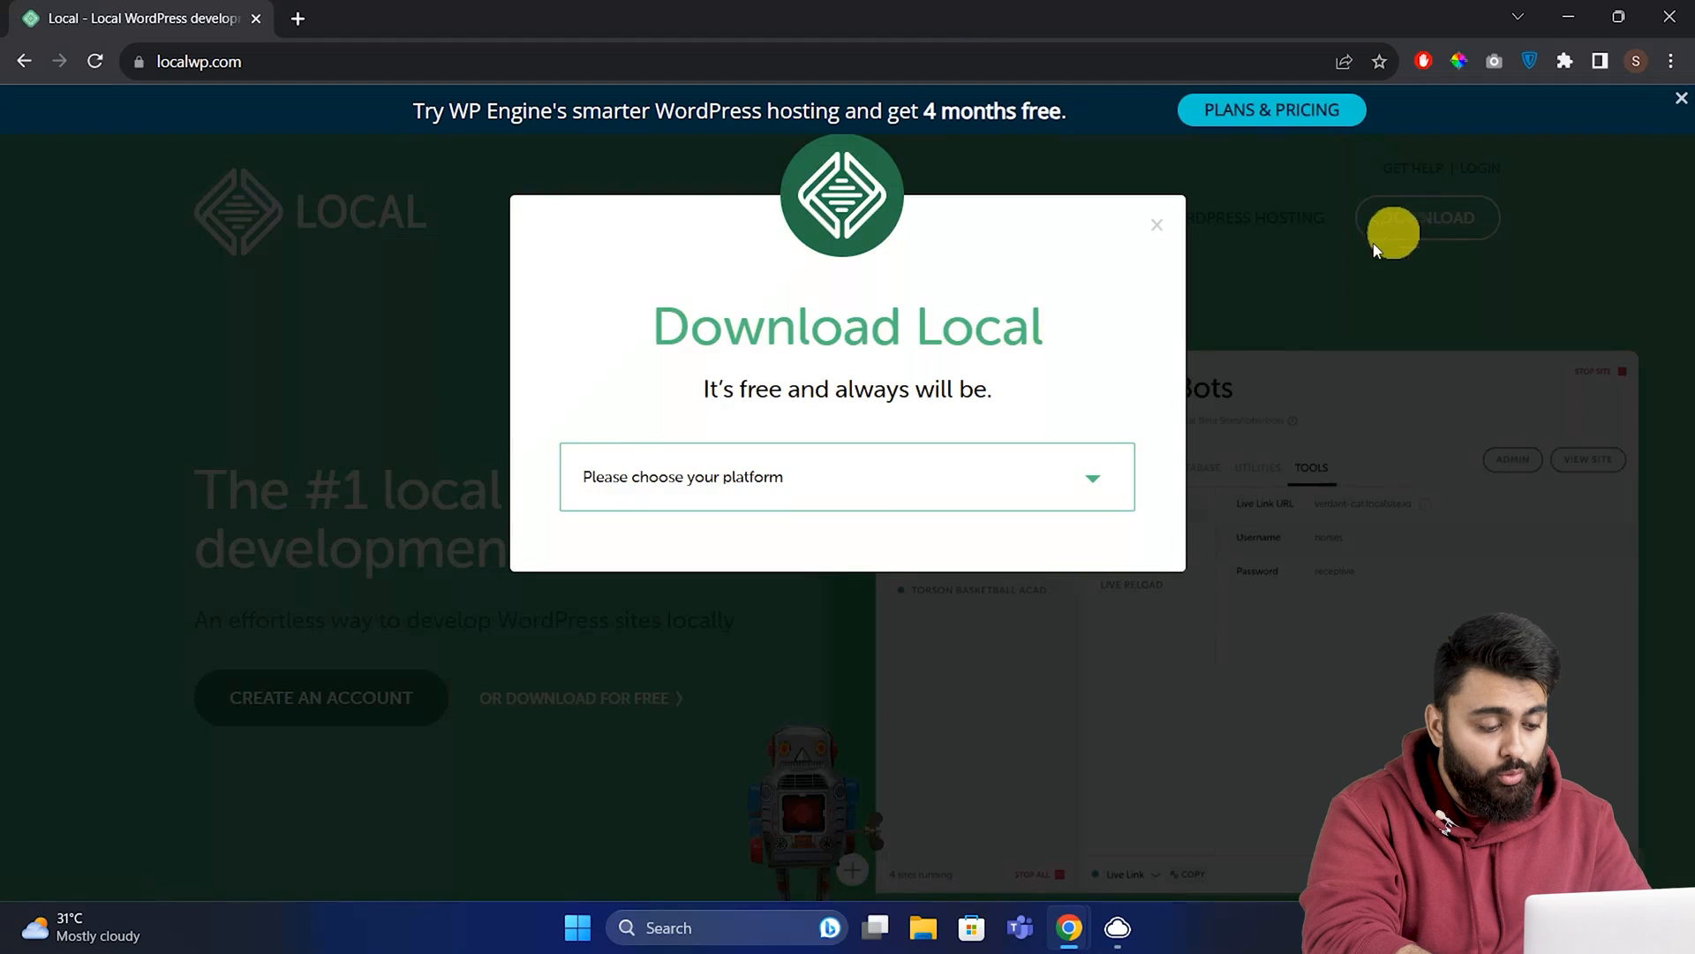
click(846, 477)
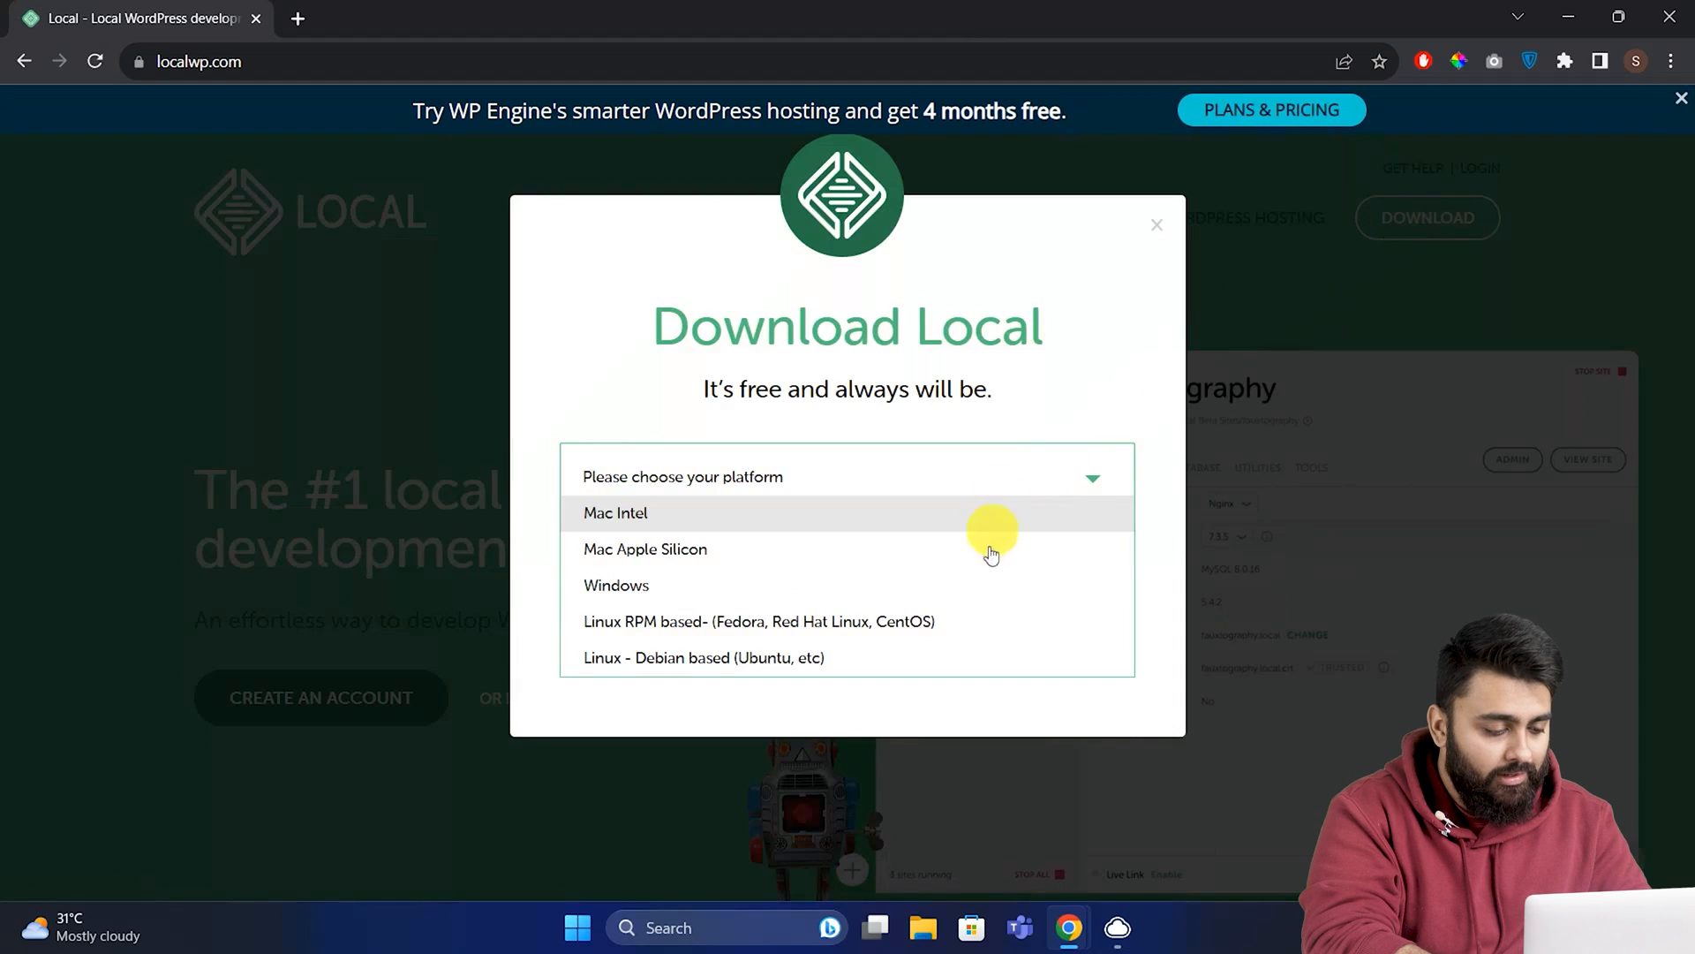
click(616, 585)
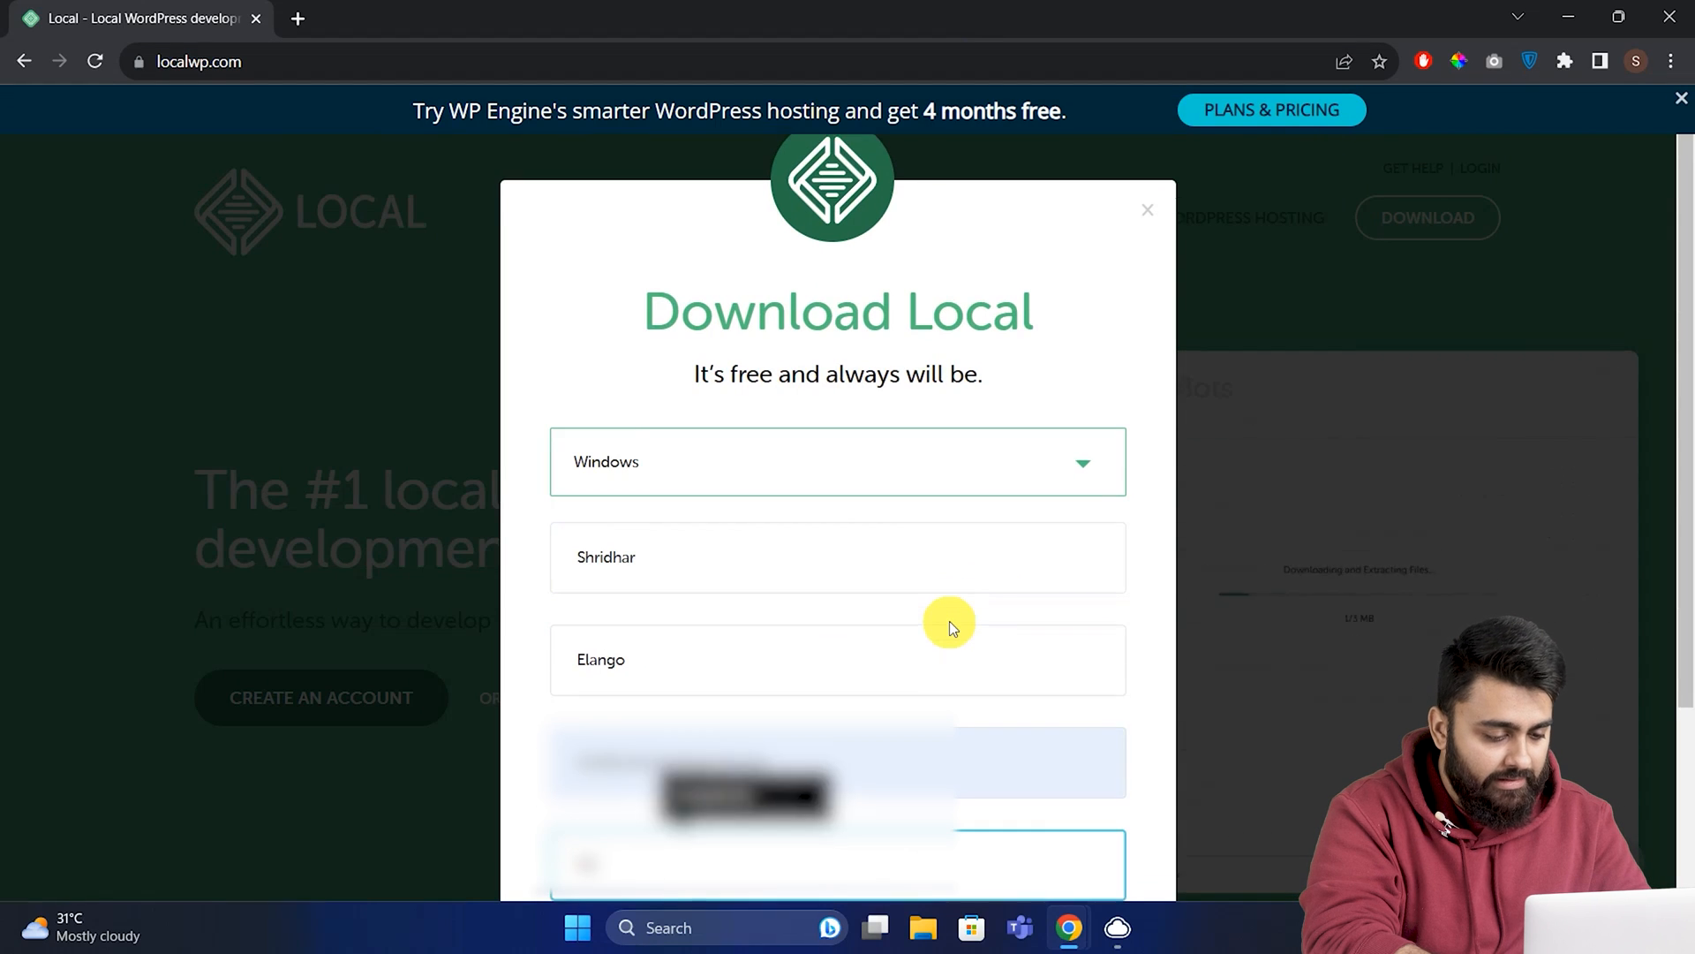
scroll(down, 3)
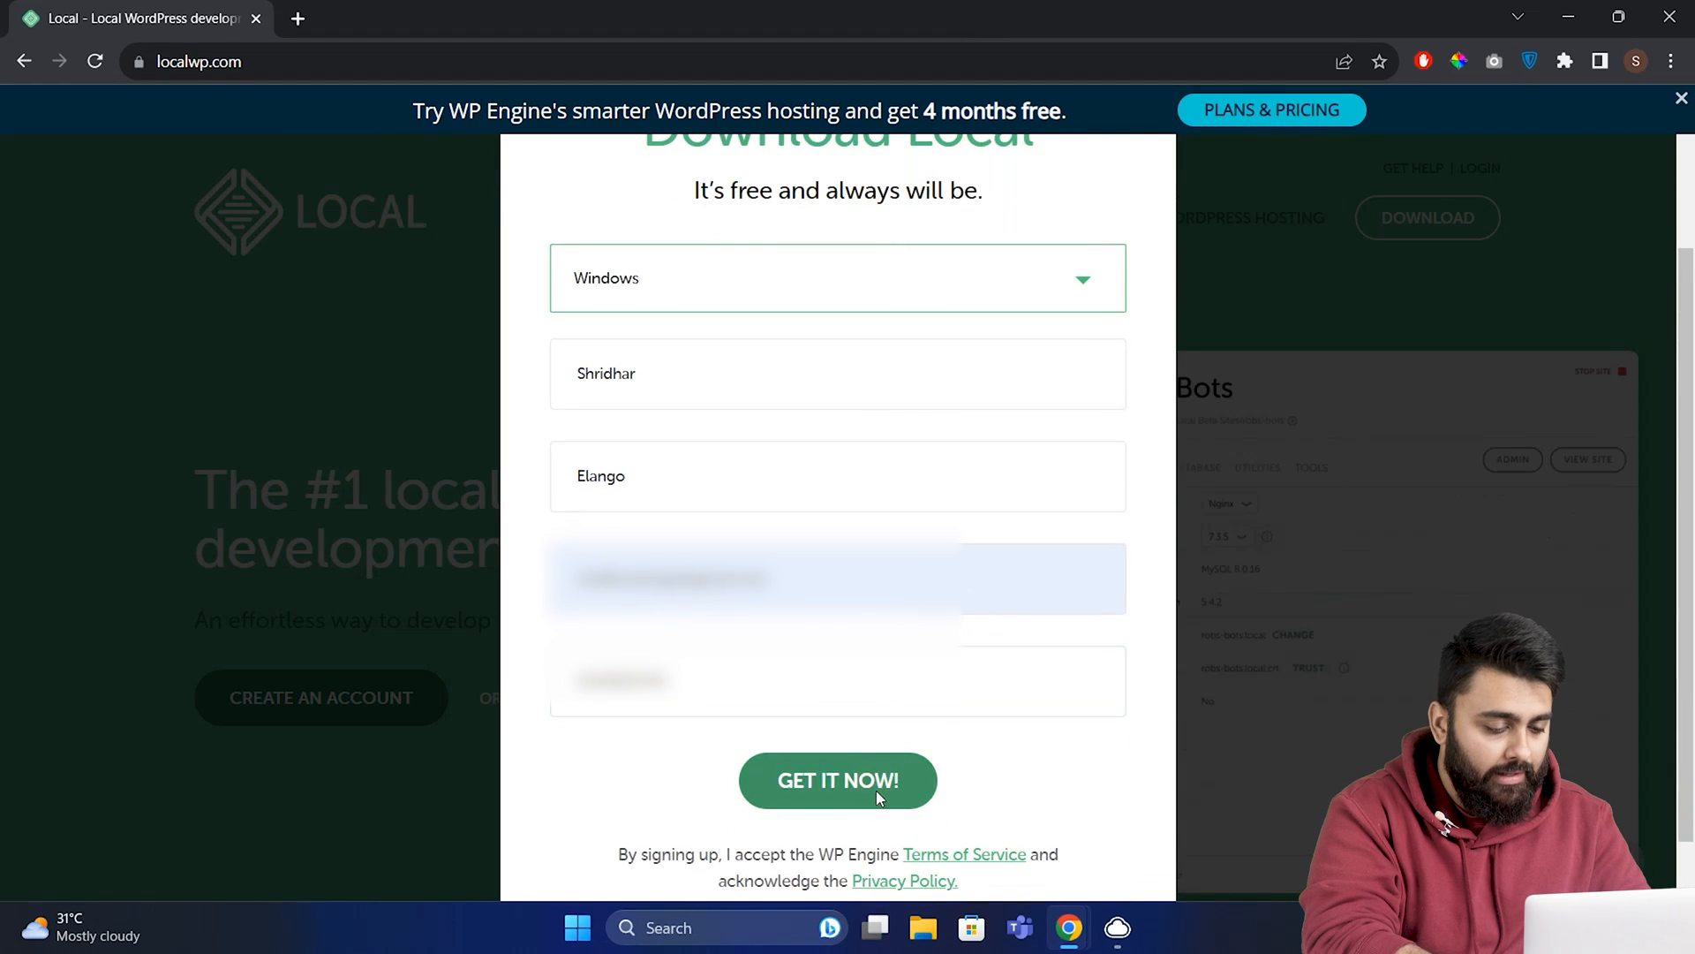
click(837, 781)
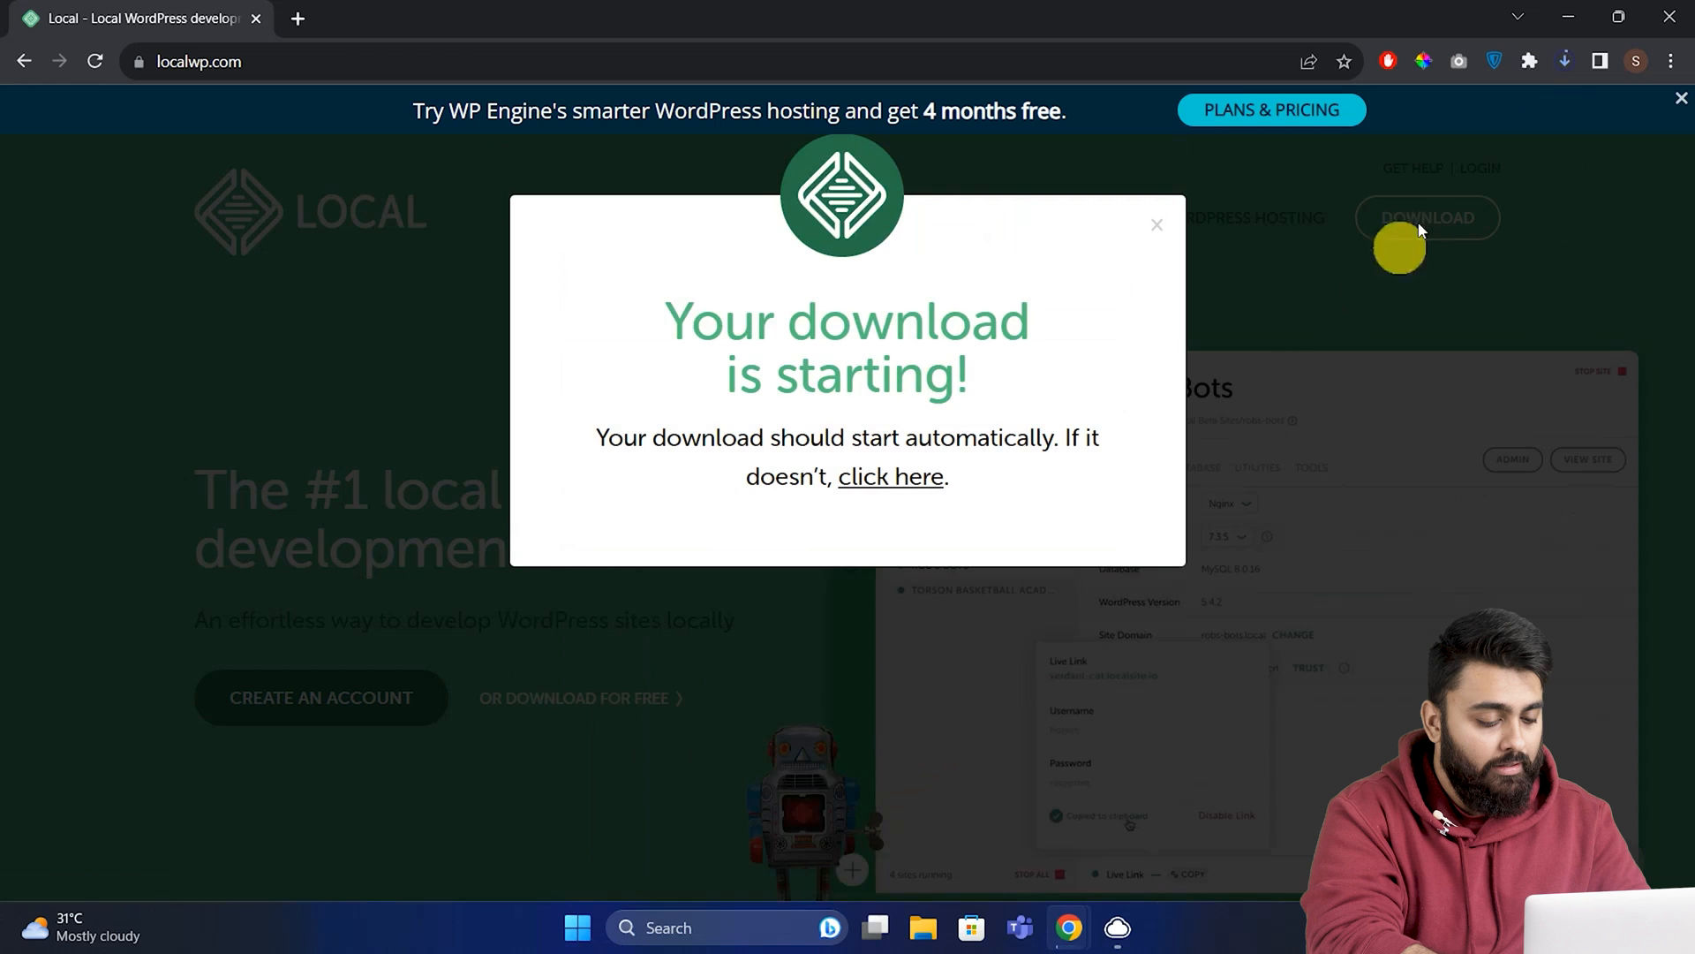
- Install Local into the default folder and finish setup with Run Local checked
click(1565, 60)
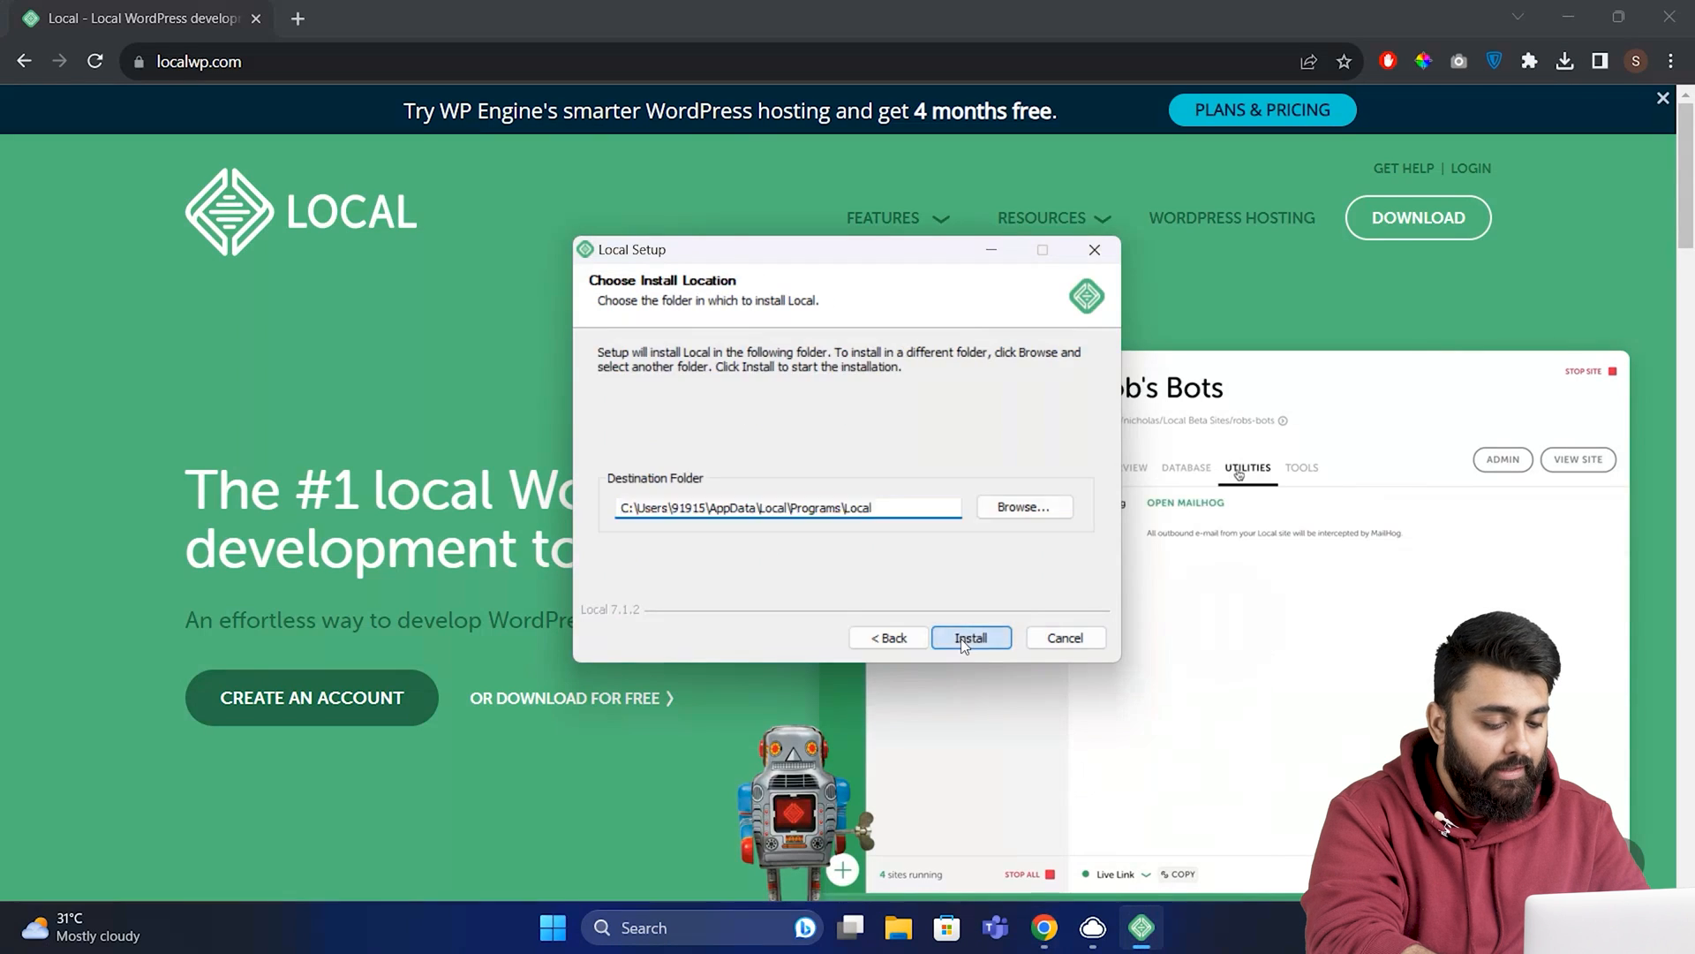
click(972, 637)
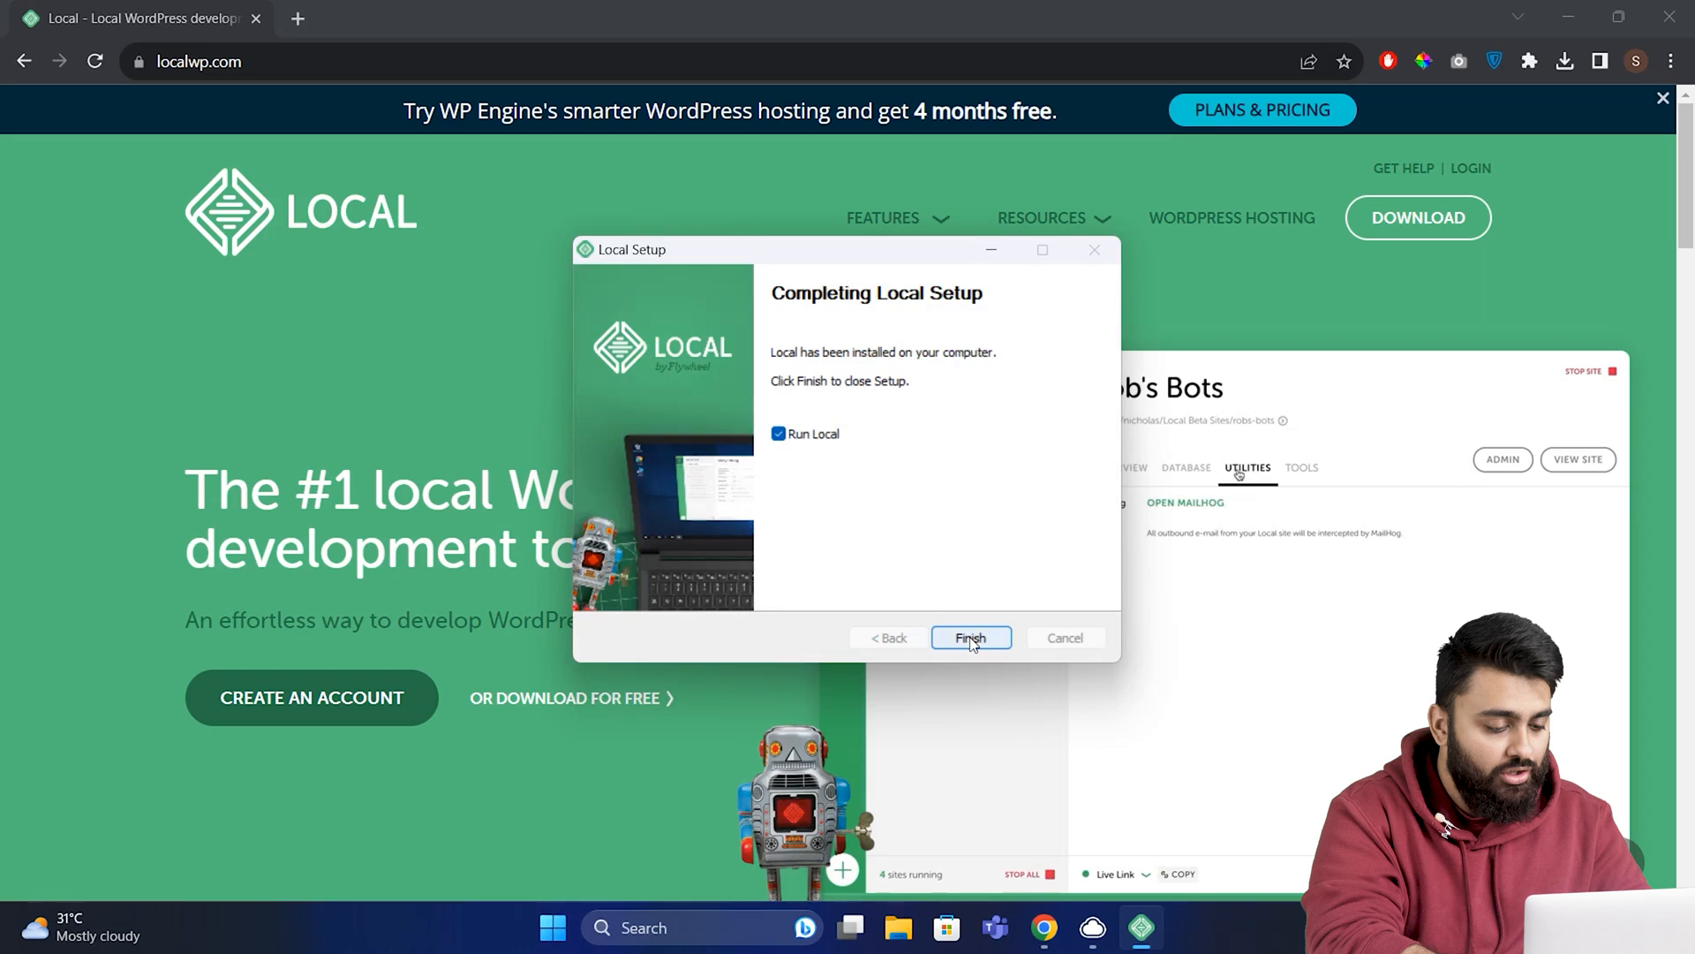
click(972, 638)
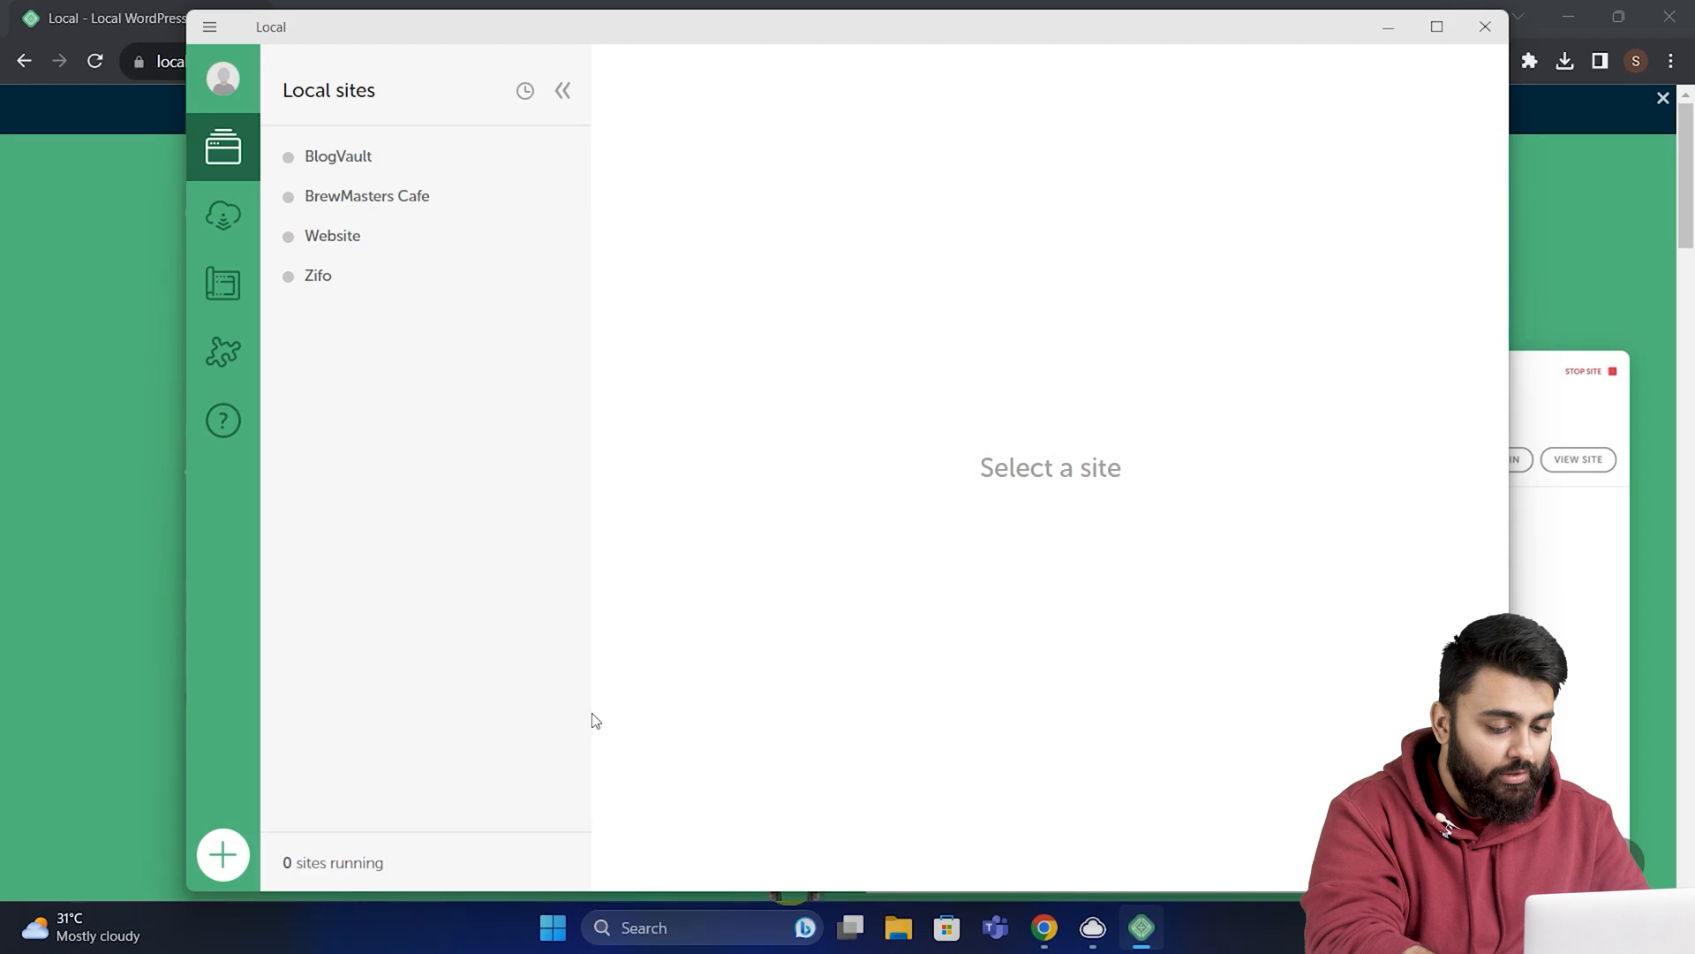
- Name the new site testwebsite with domain testwebsite.local and continue
click(221, 853)
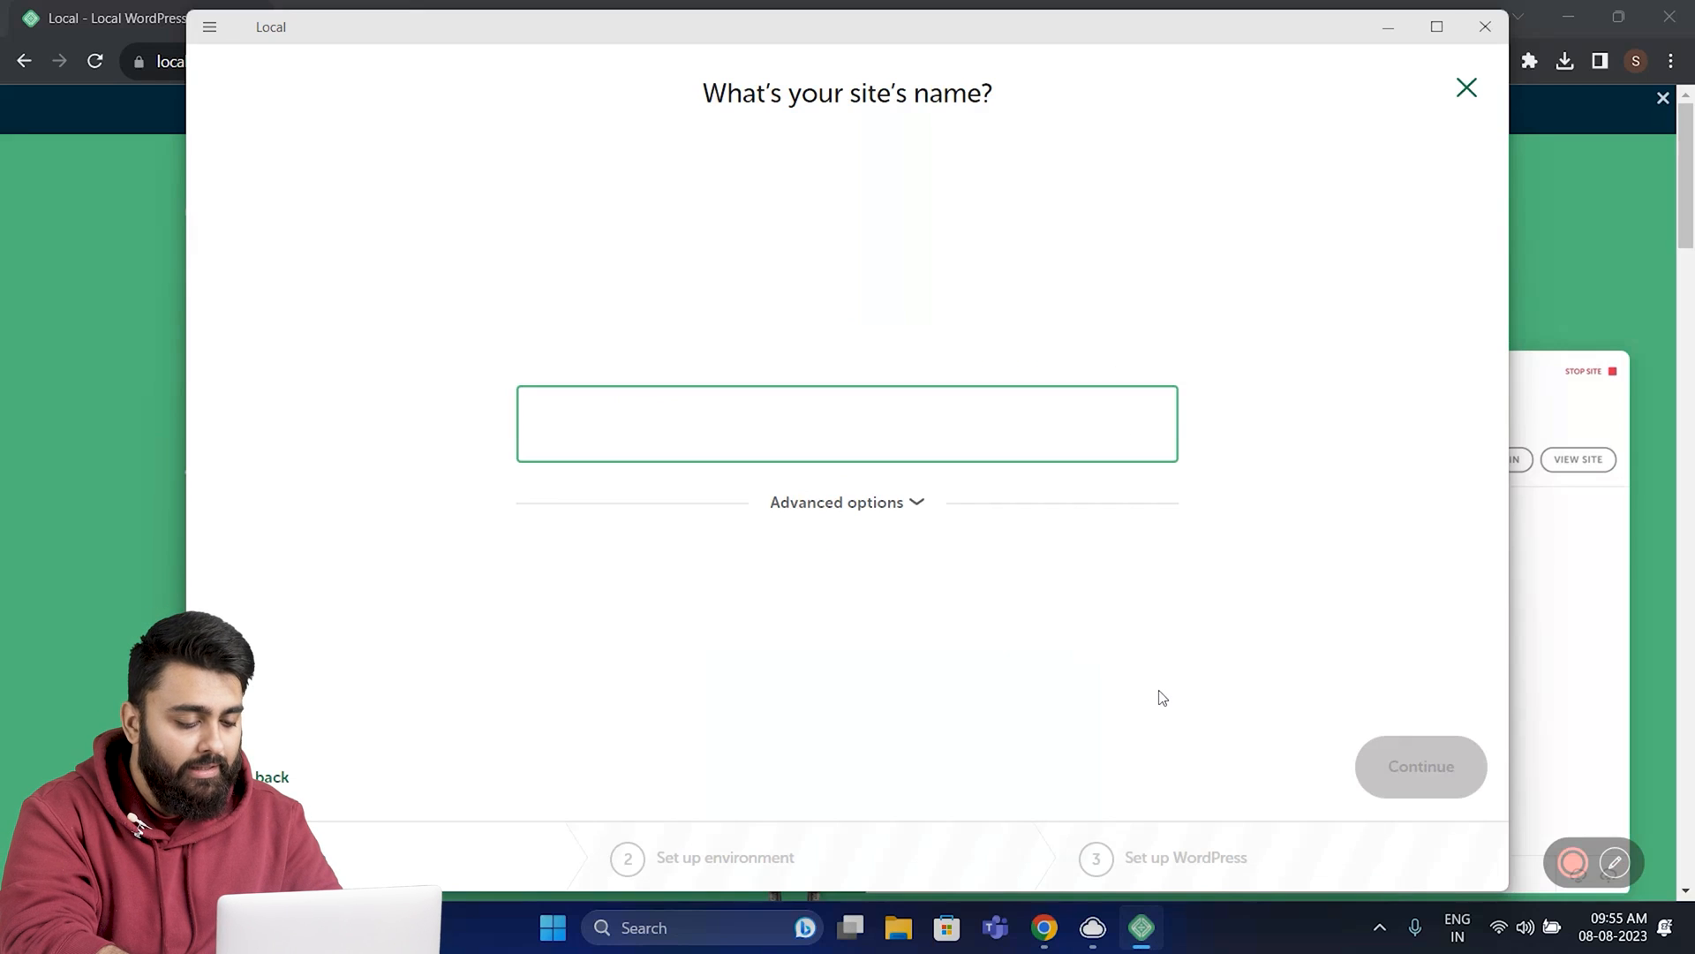
text(testwebsite)
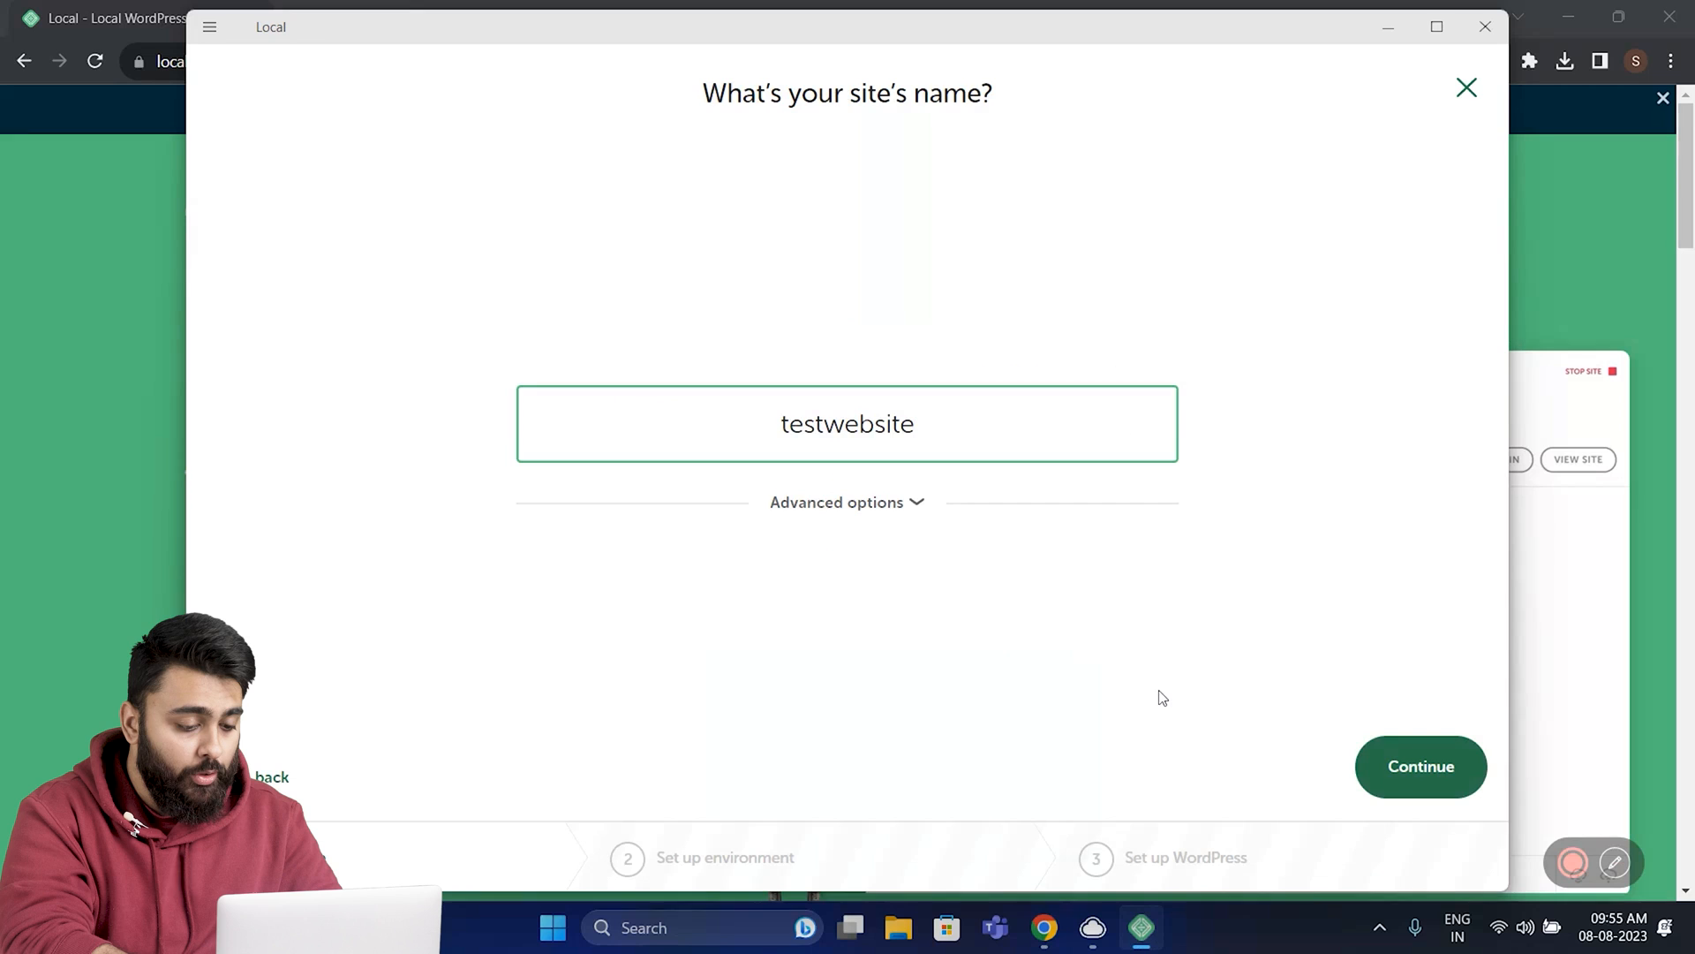
click(848, 501)
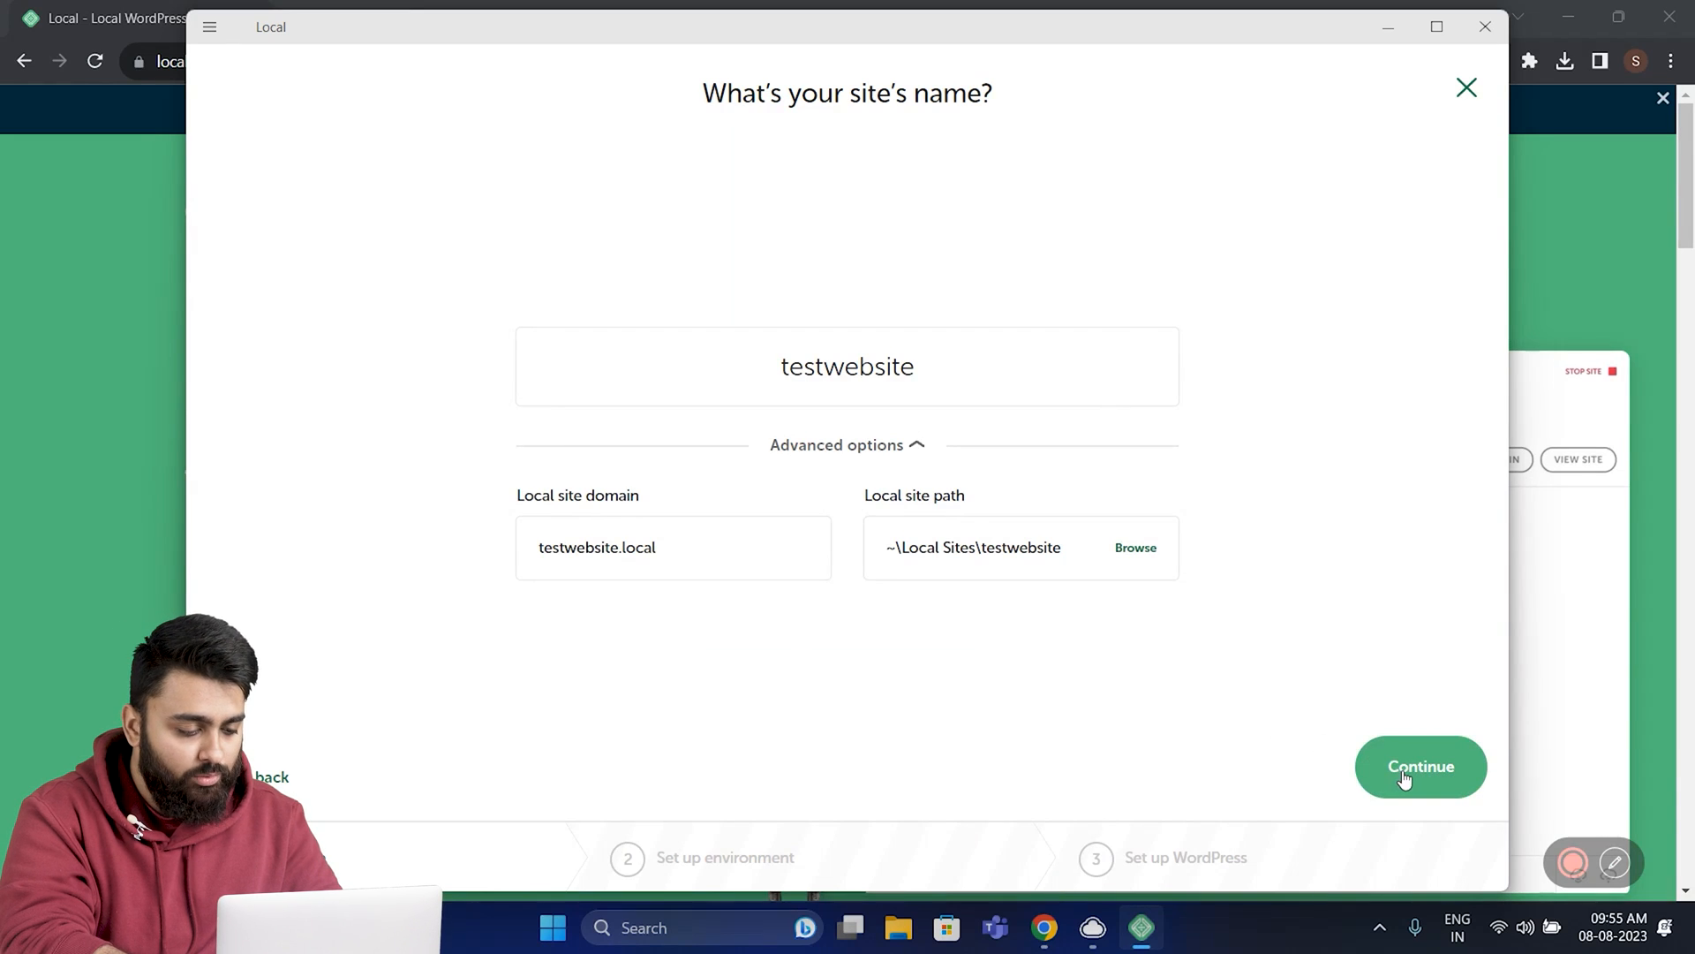
click(1420, 766)
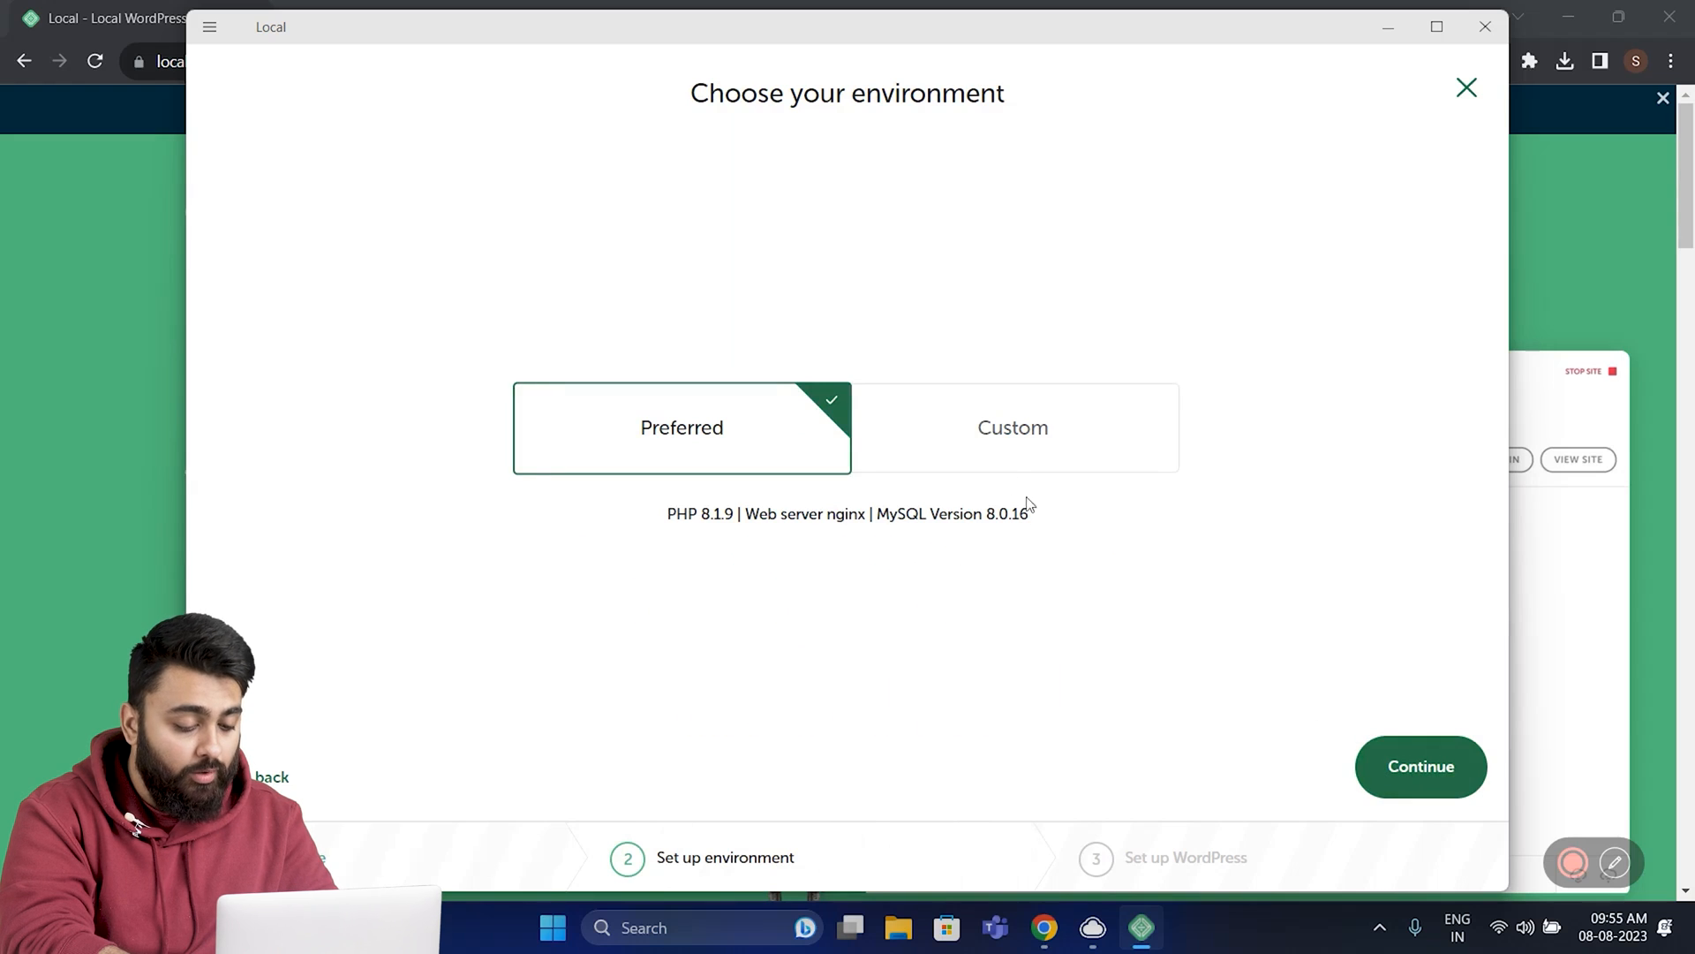
- Review Custom PHP options, keep the Preferred environment (PHP 8.1.9, nginx, MySQL 8.0.16) and continue
click(1012, 428)
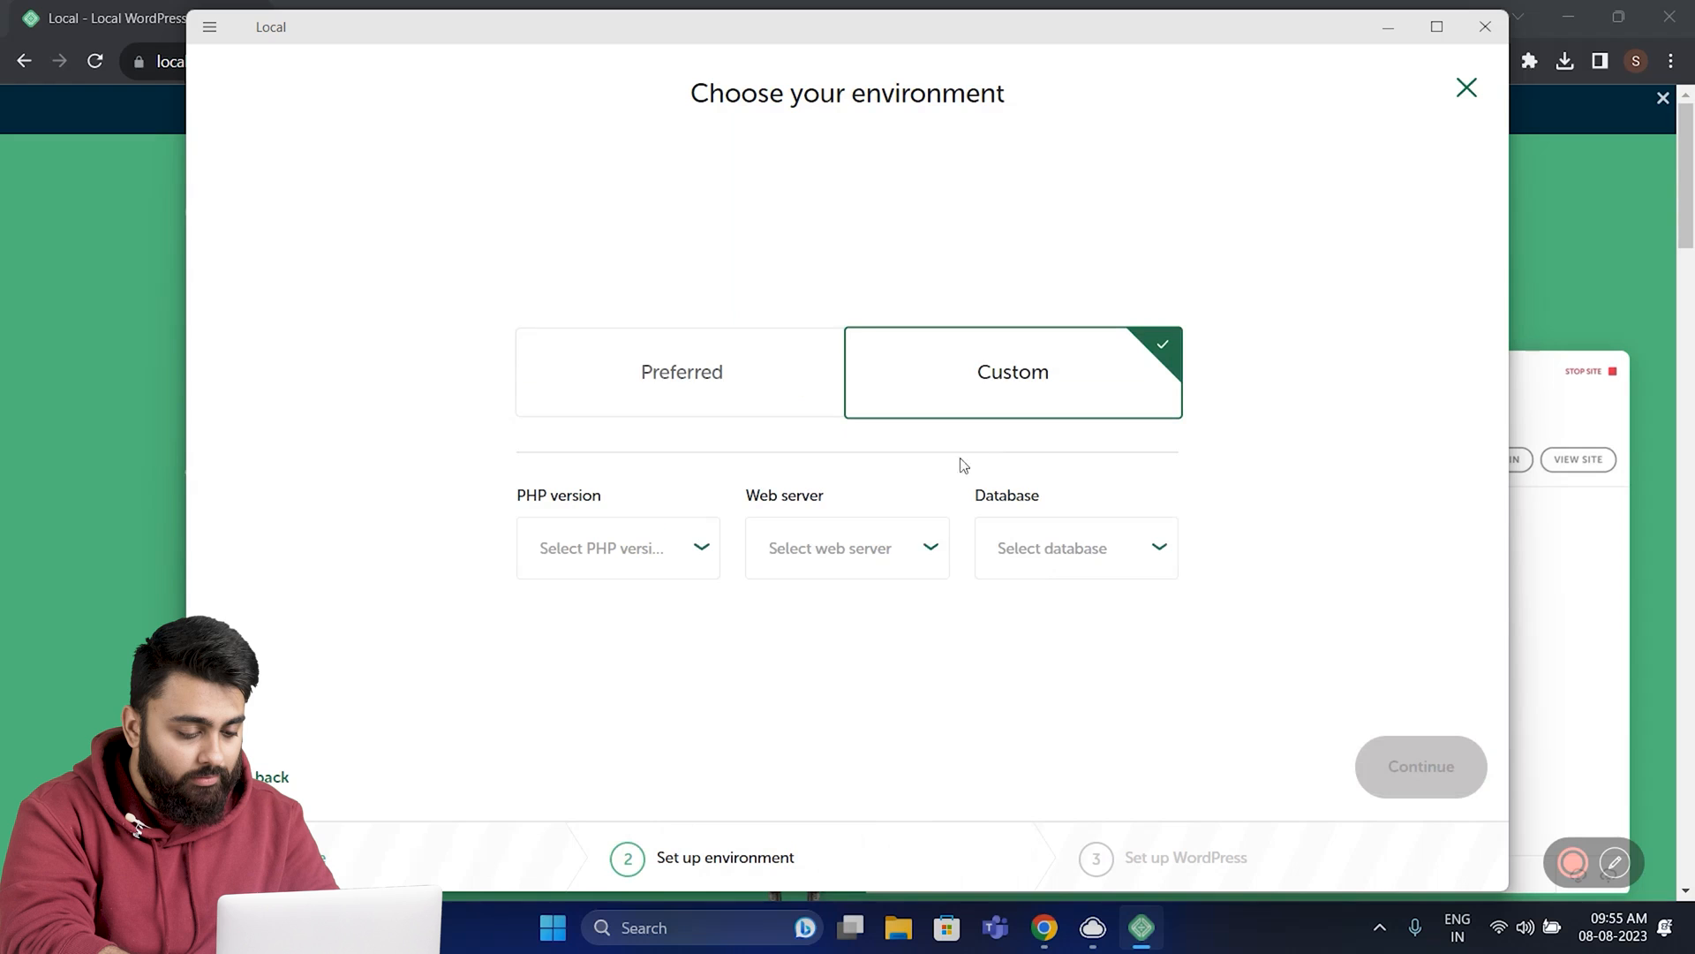
click(618, 548)
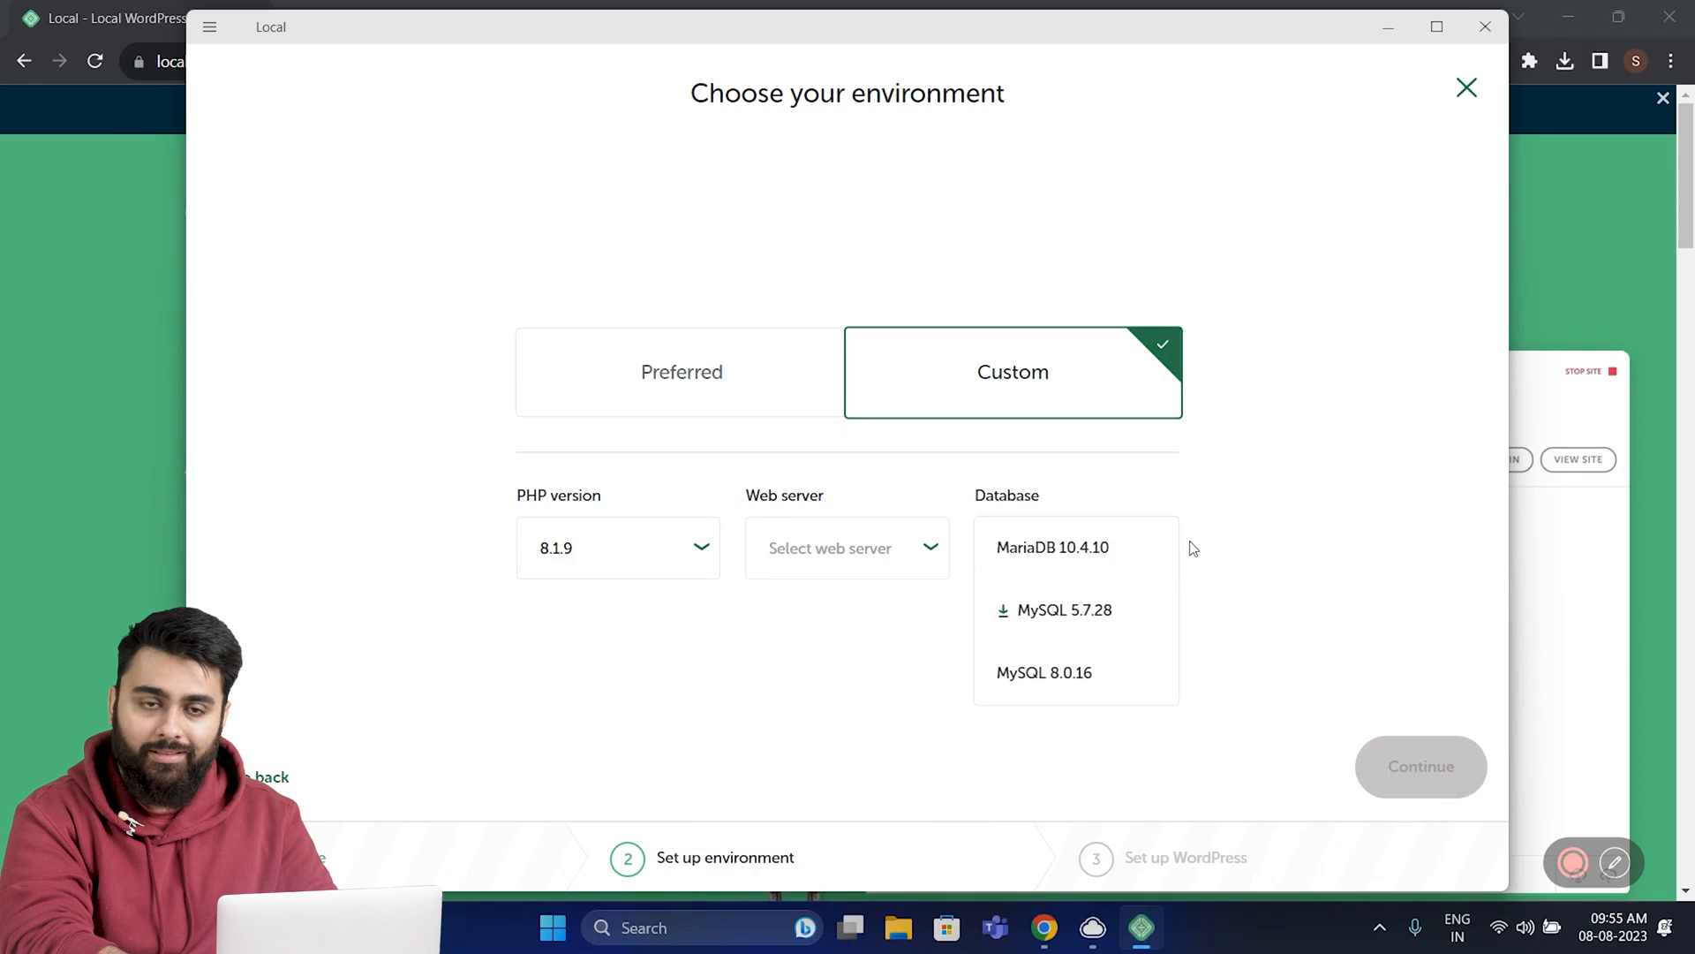
mouse_move(759, 421)
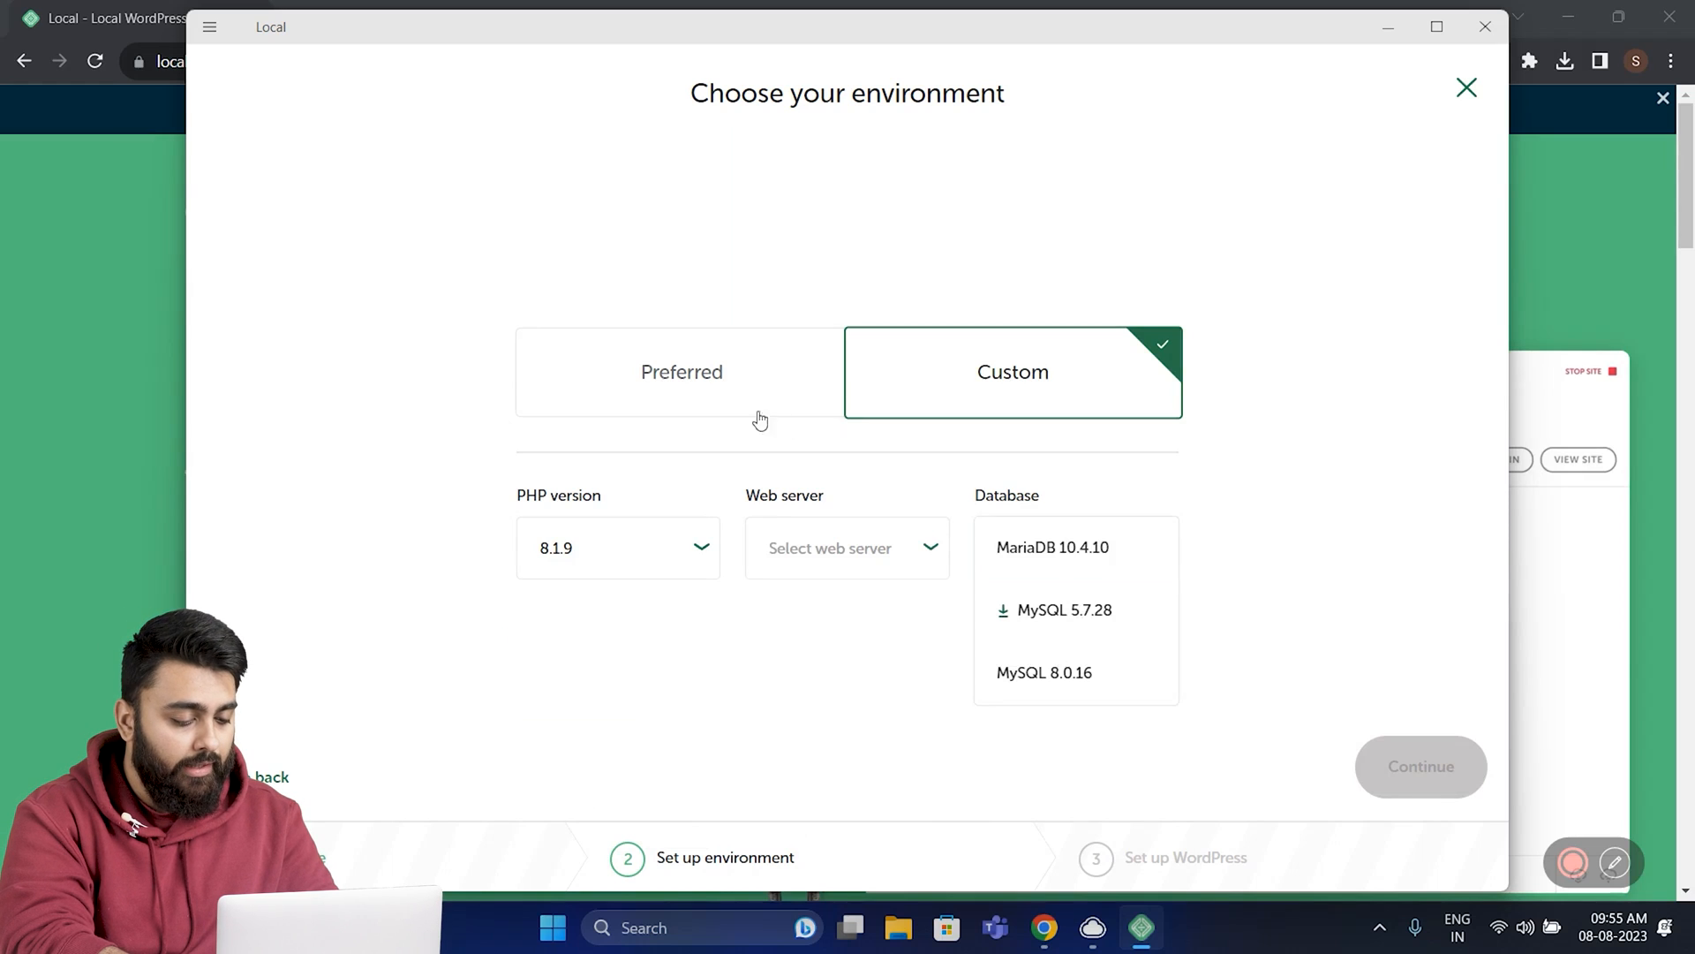
click(682, 371)
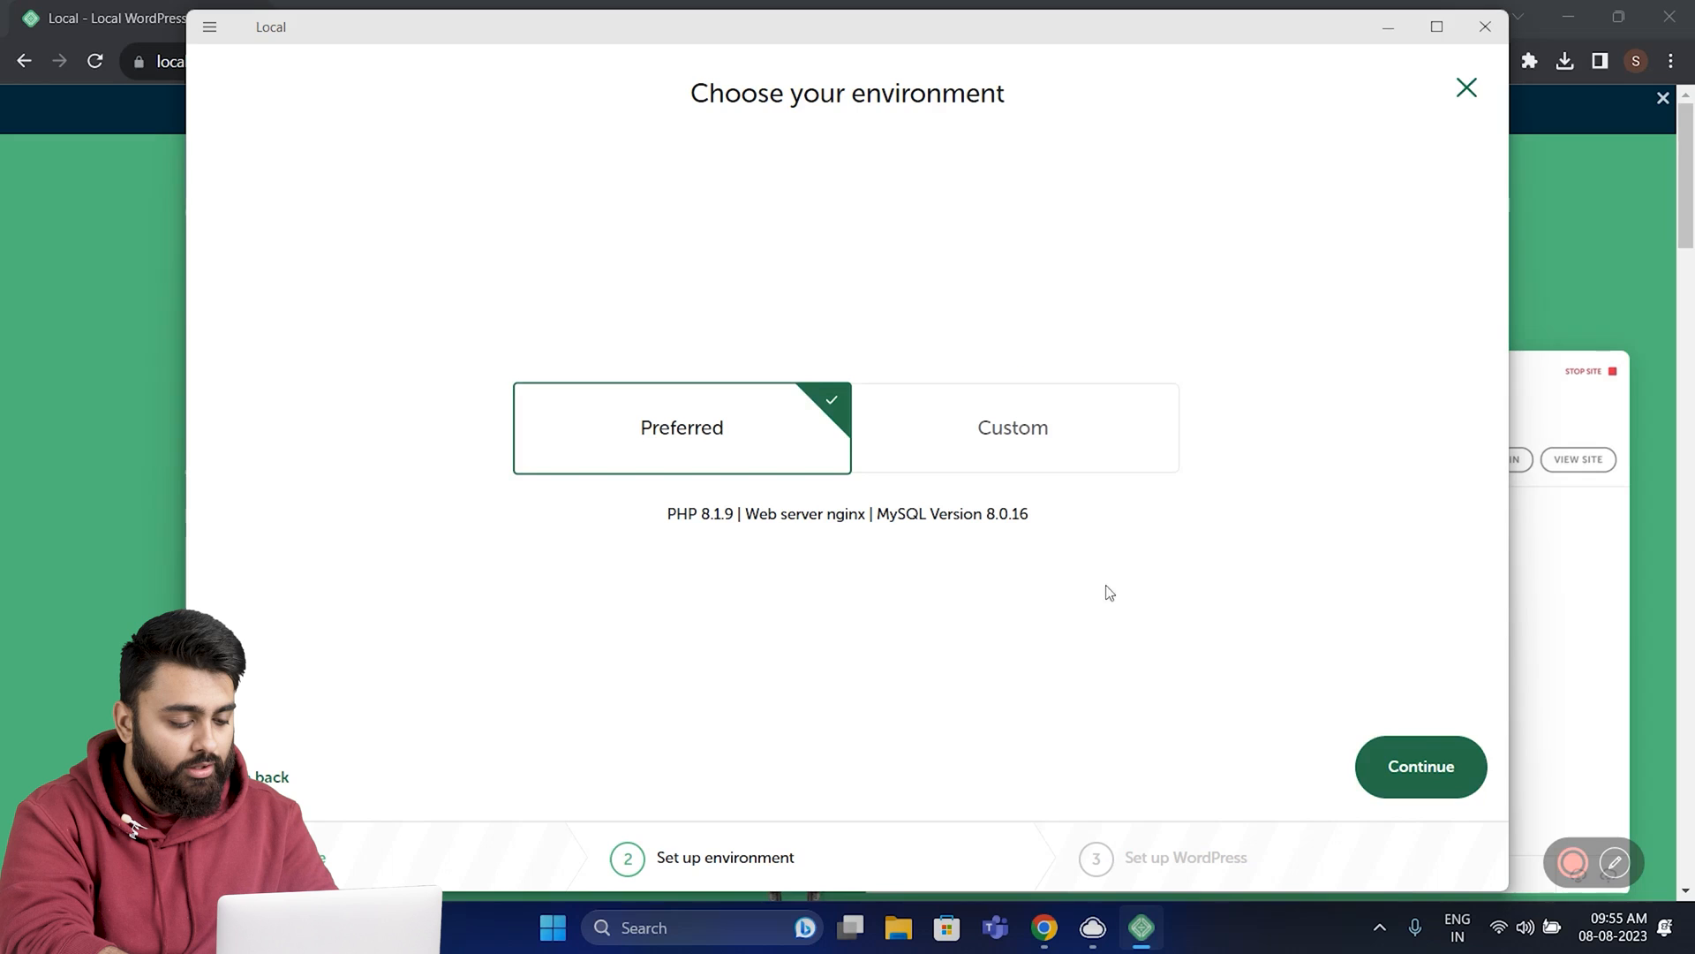
click(1420, 766)
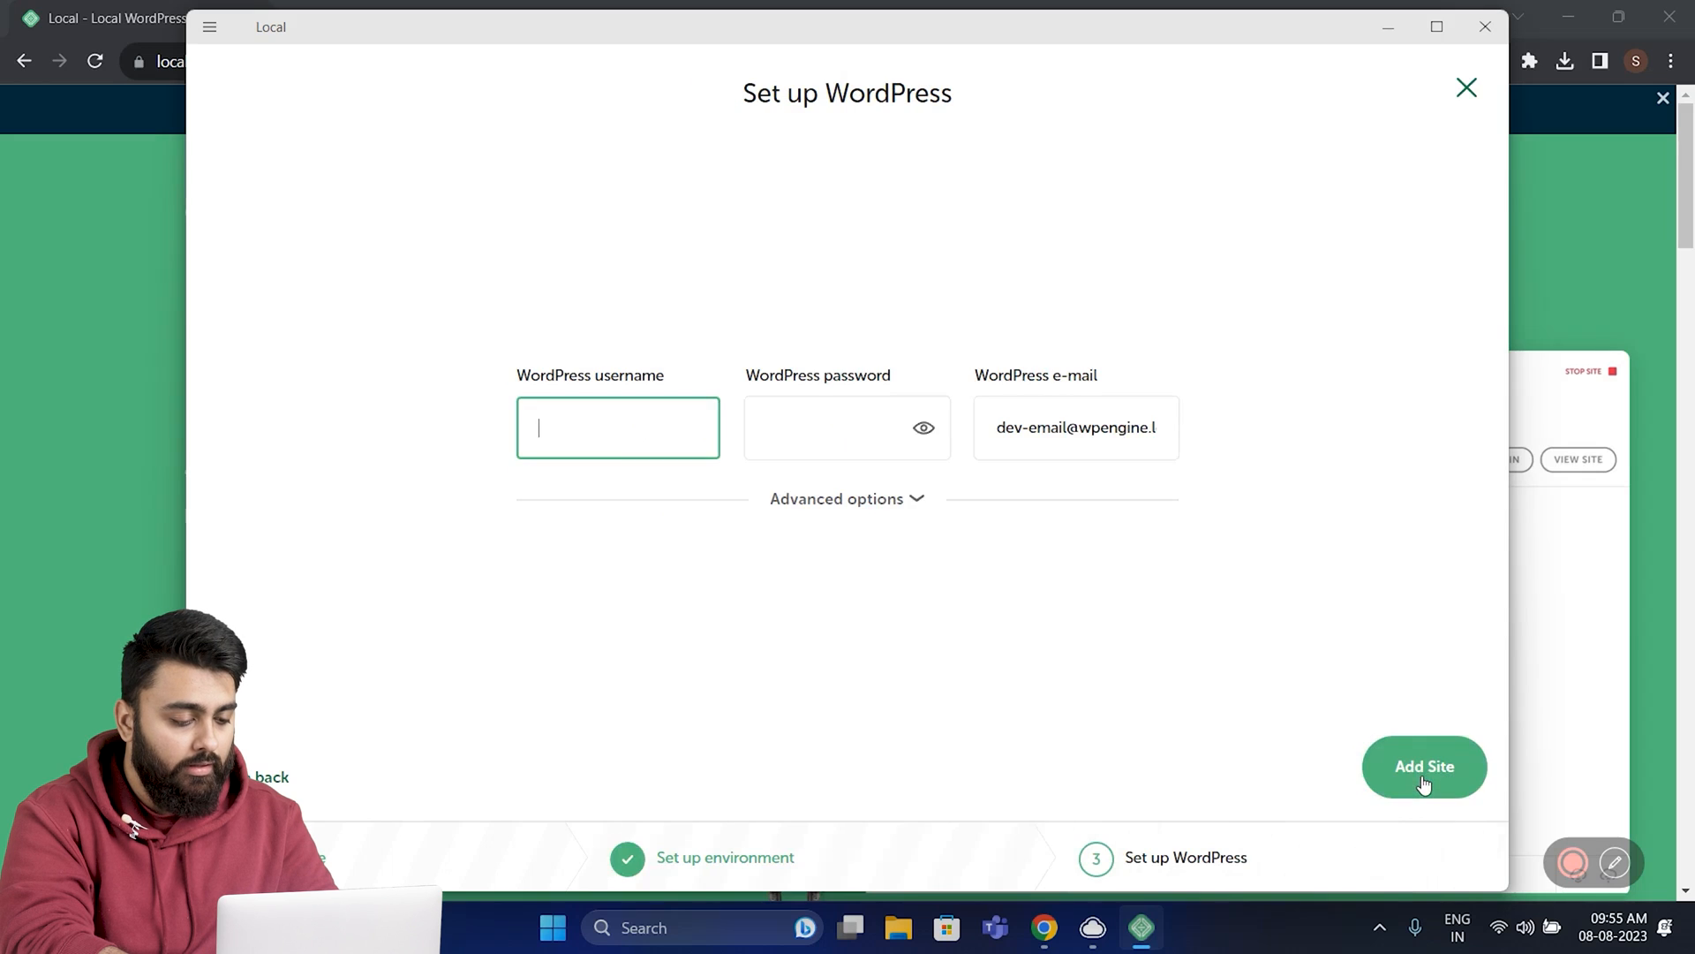
mouse_move(1257, 703)
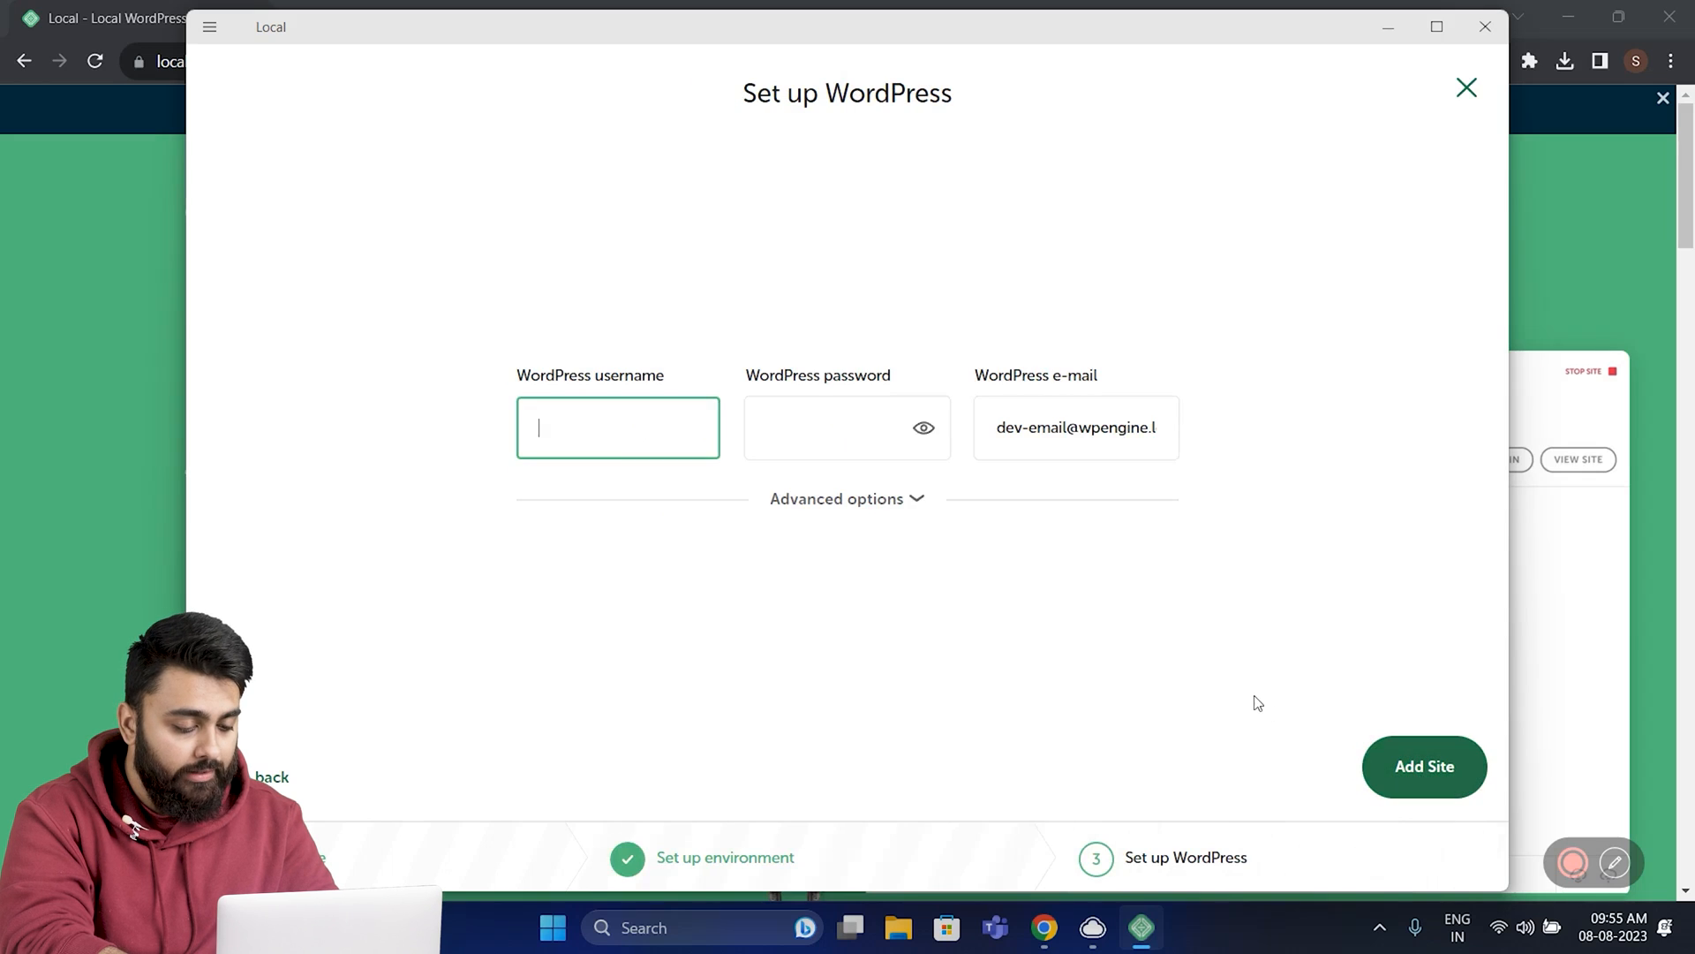
- Set WordPress username admin with a password, Multisite No, and add the site
text(admin)
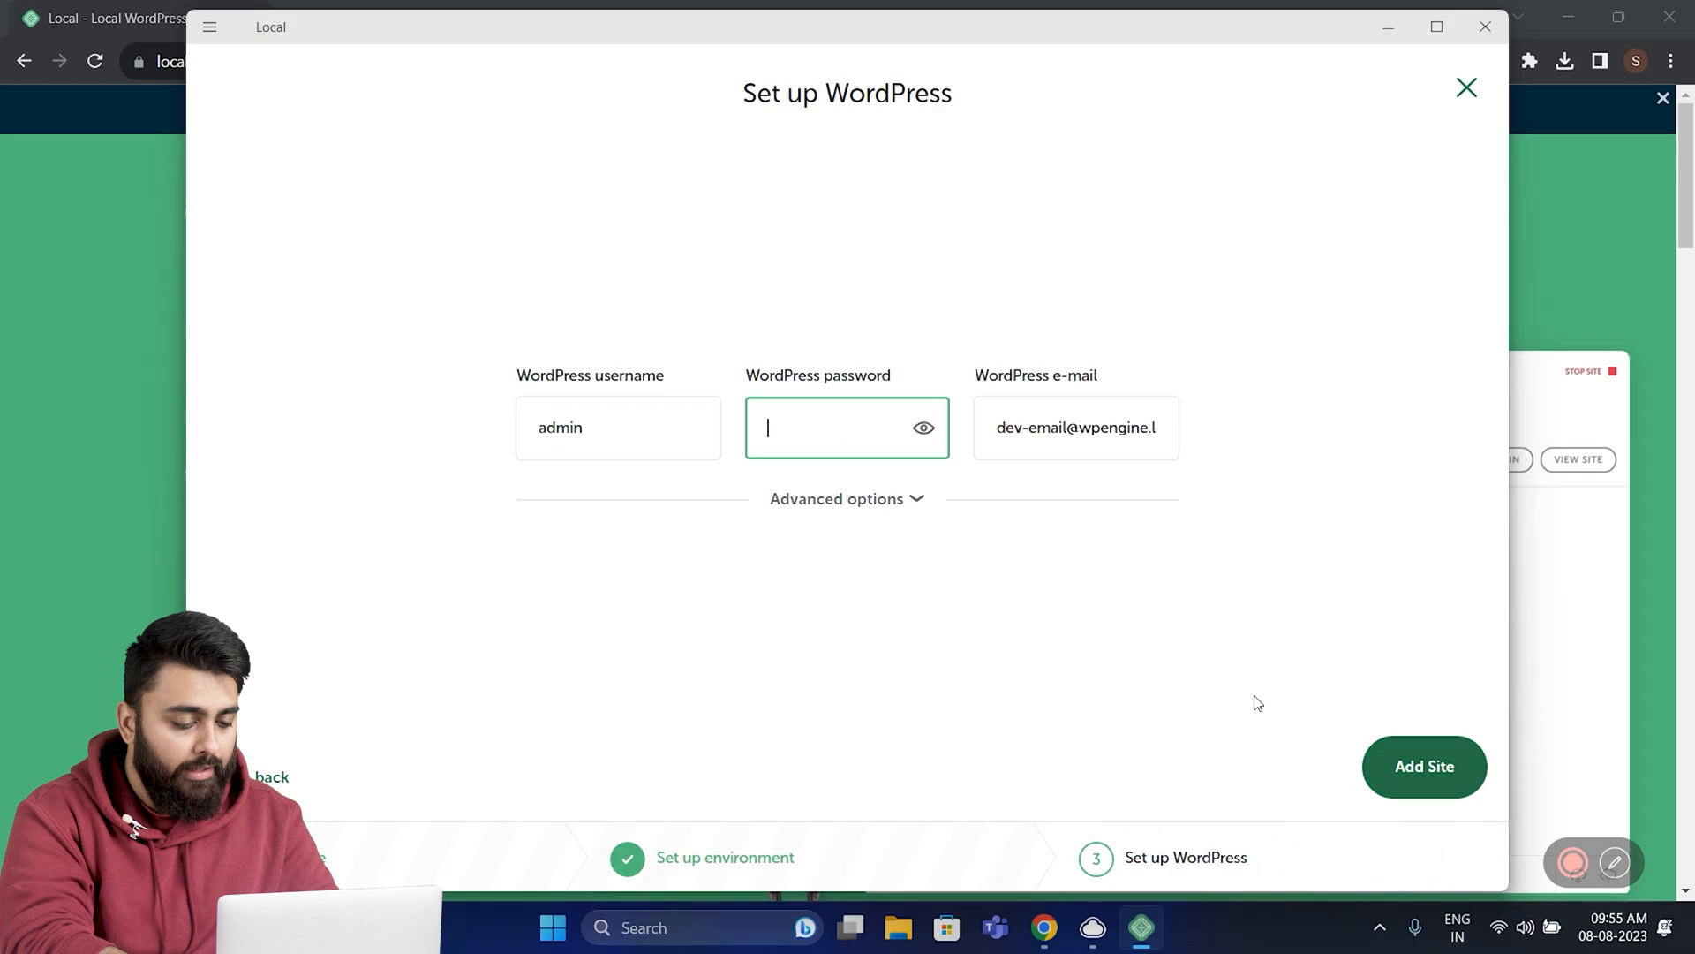
click(837, 498)
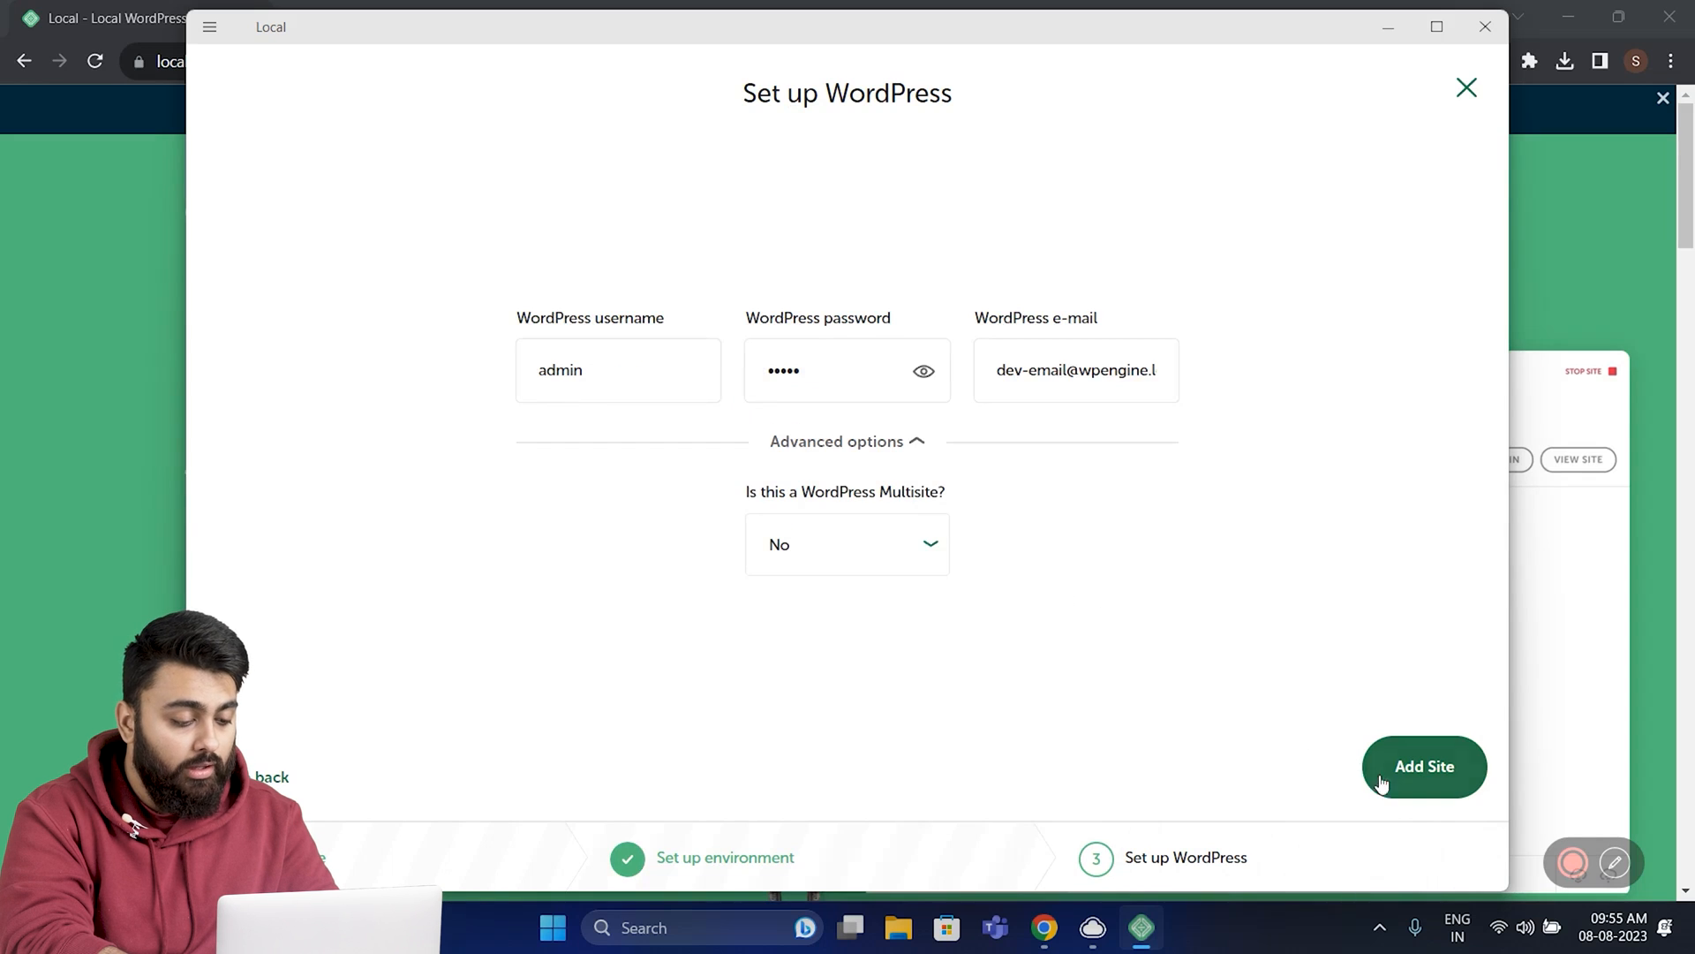
click(1423, 766)
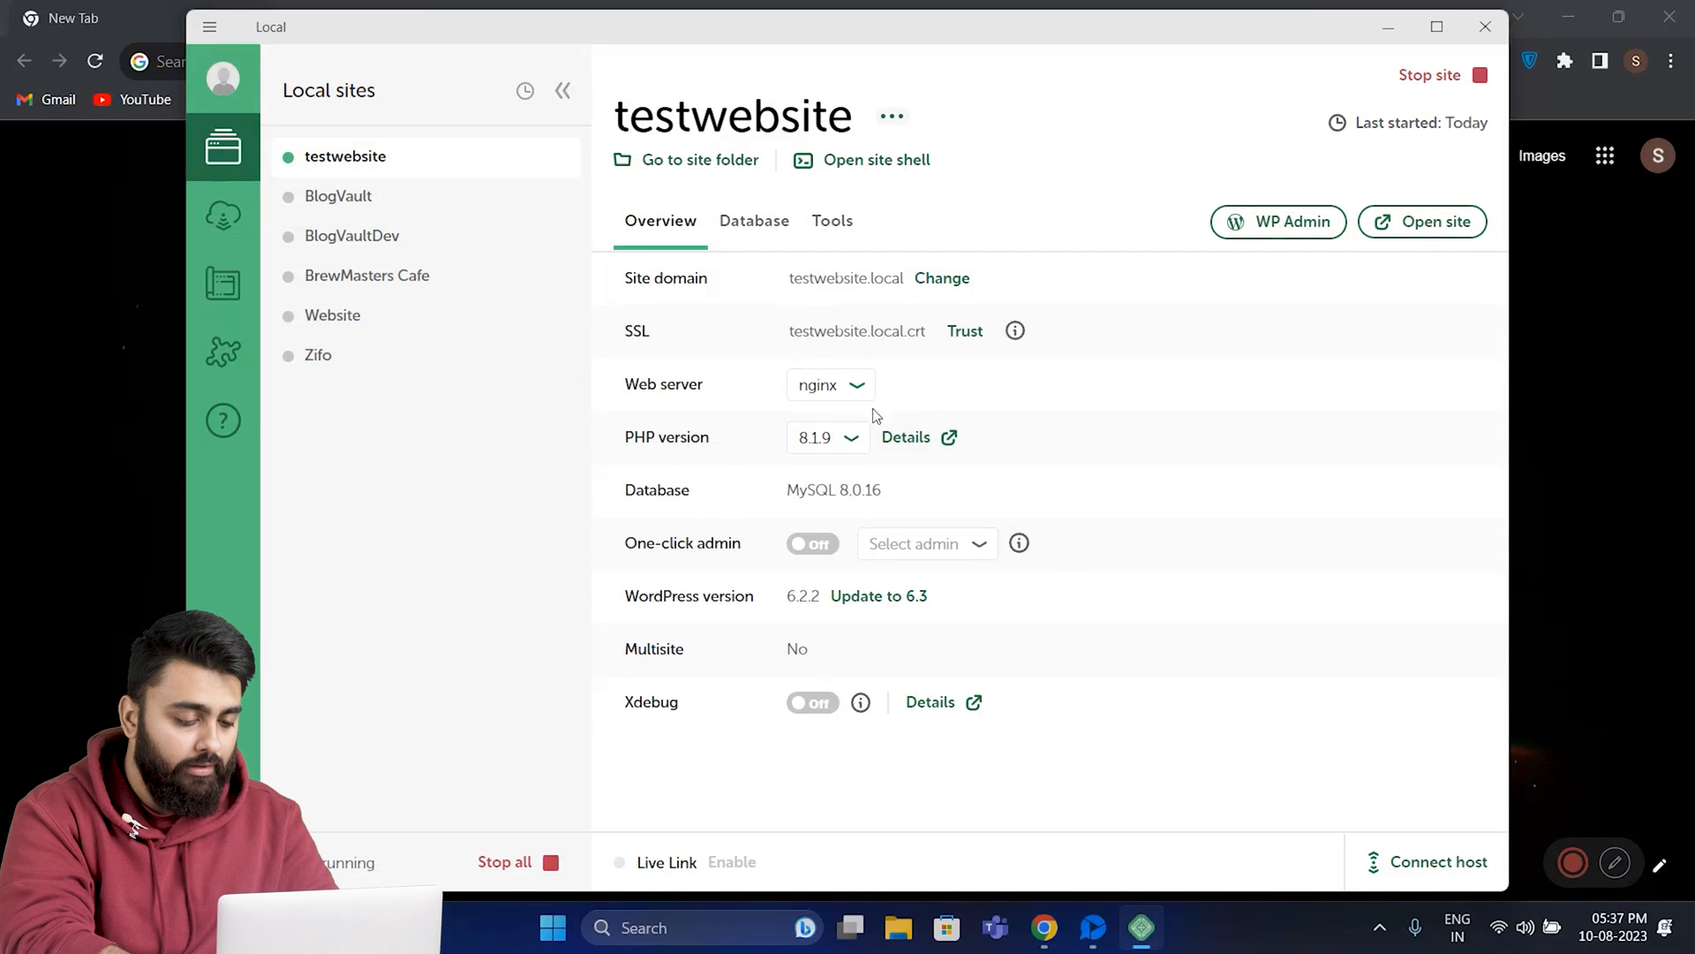
mouse_move(1271, 233)
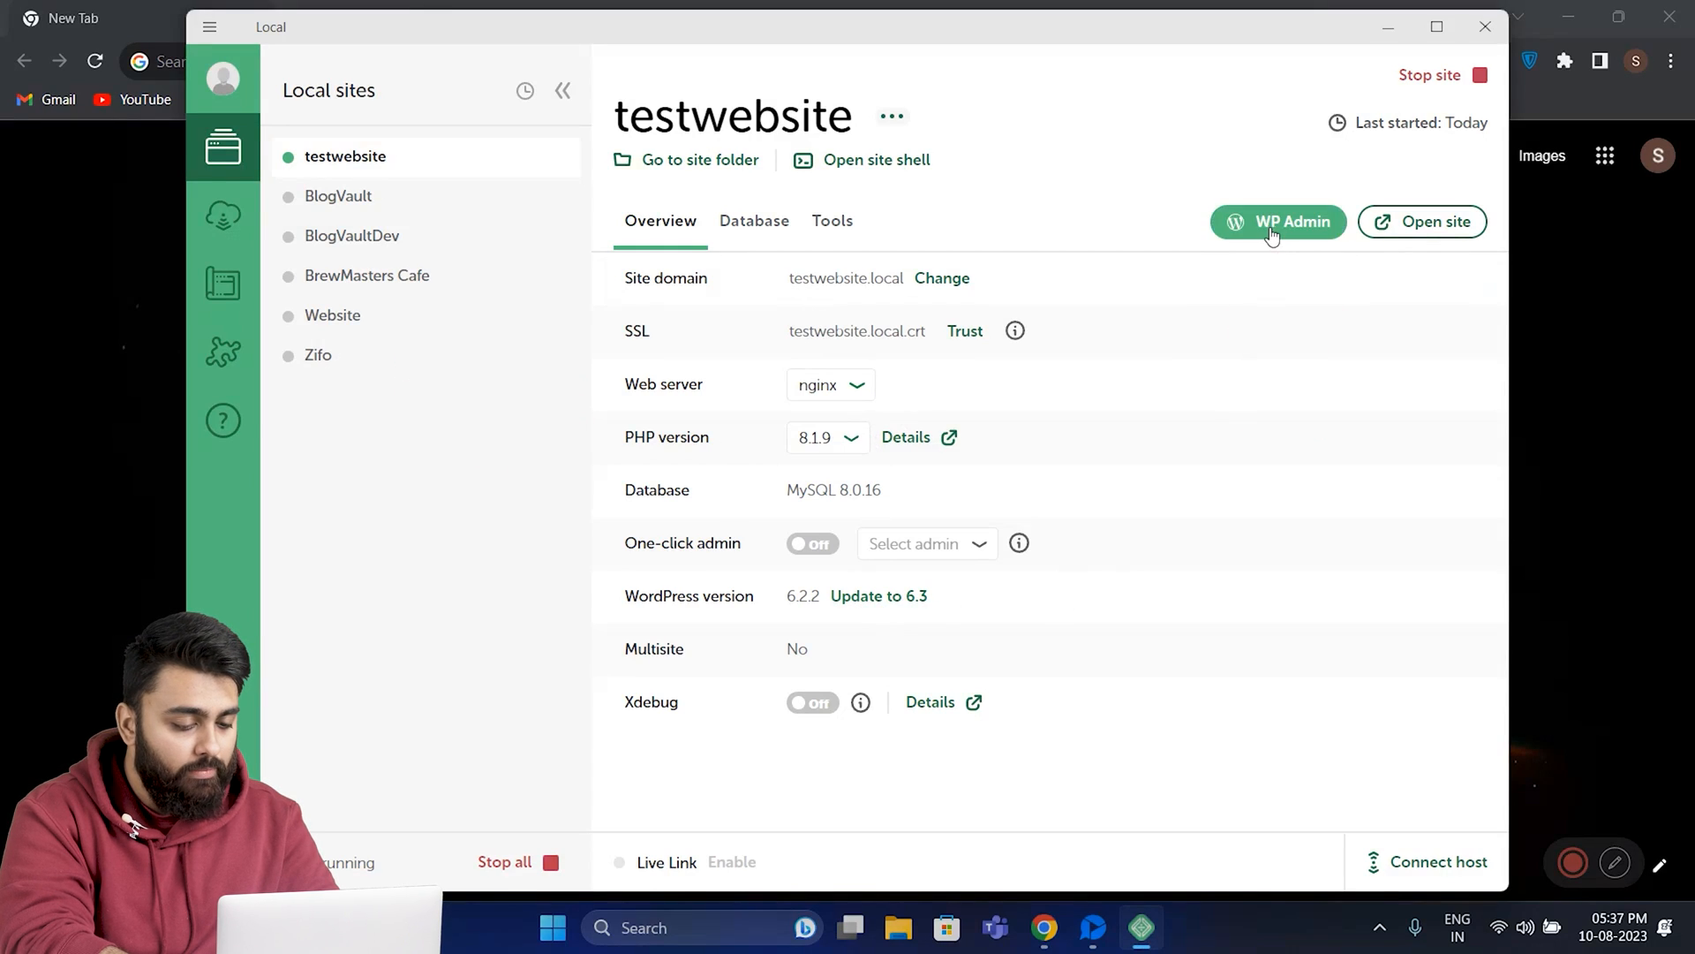
- Launch testwebsite's WP Admin login page at testwebsite.local from Local
click(1278, 222)
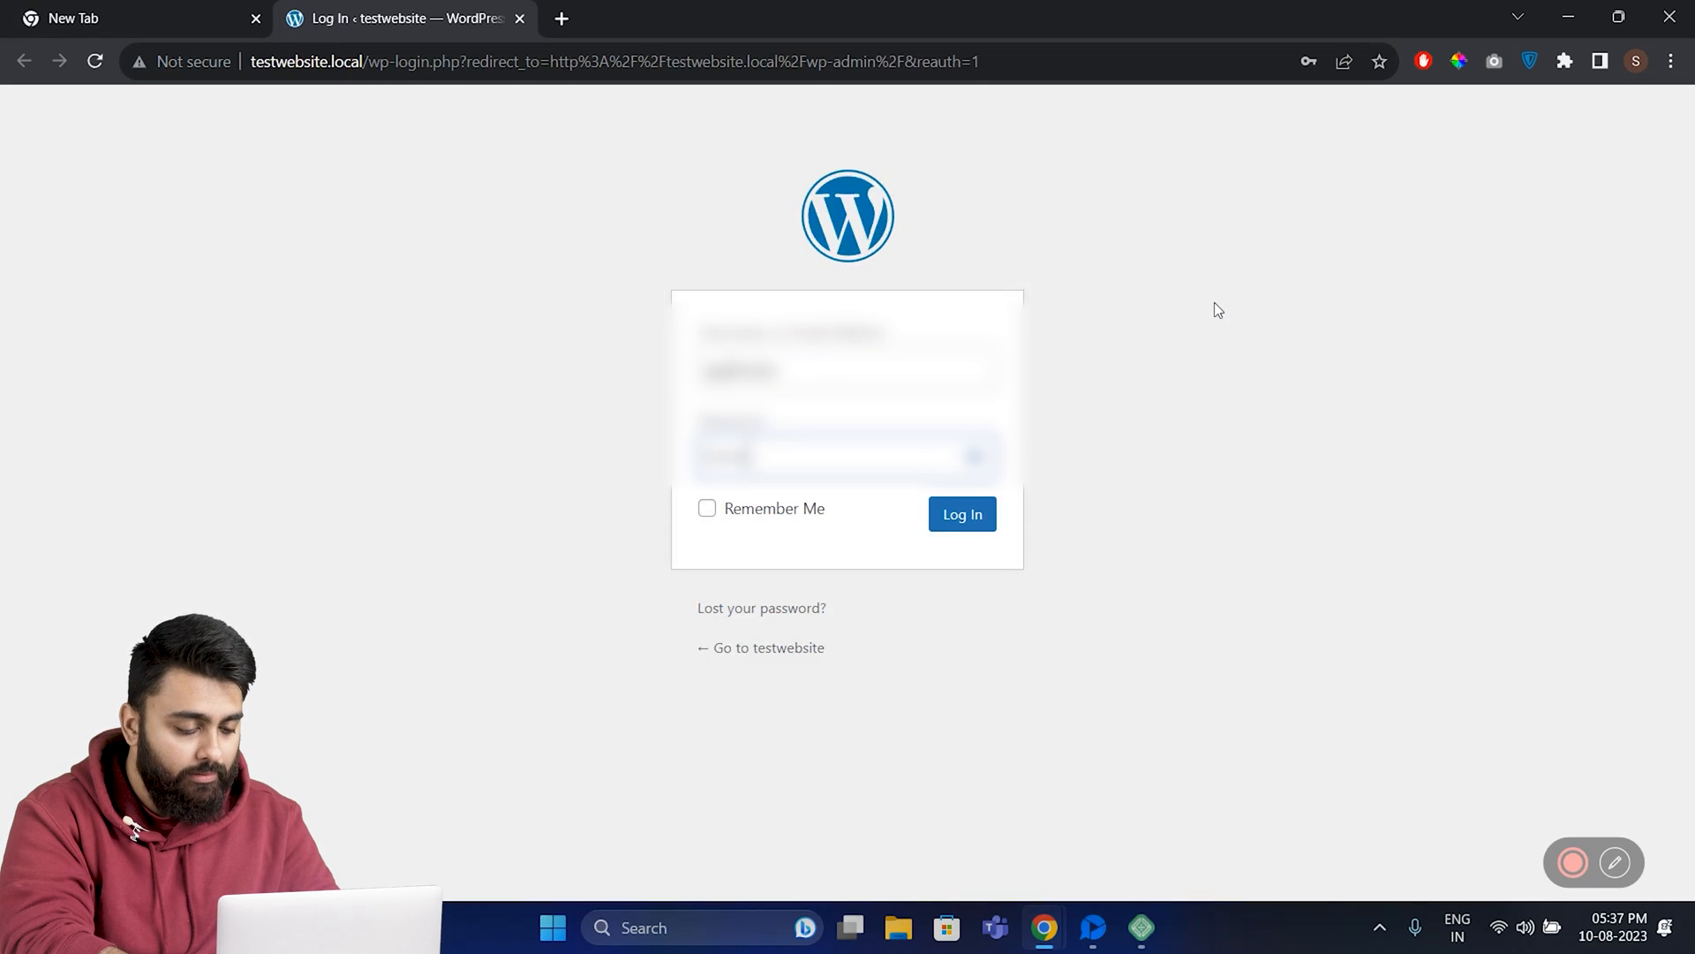
- Log in to testwebsite's wp-admin as admin with the saved credentials
click(963, 514)
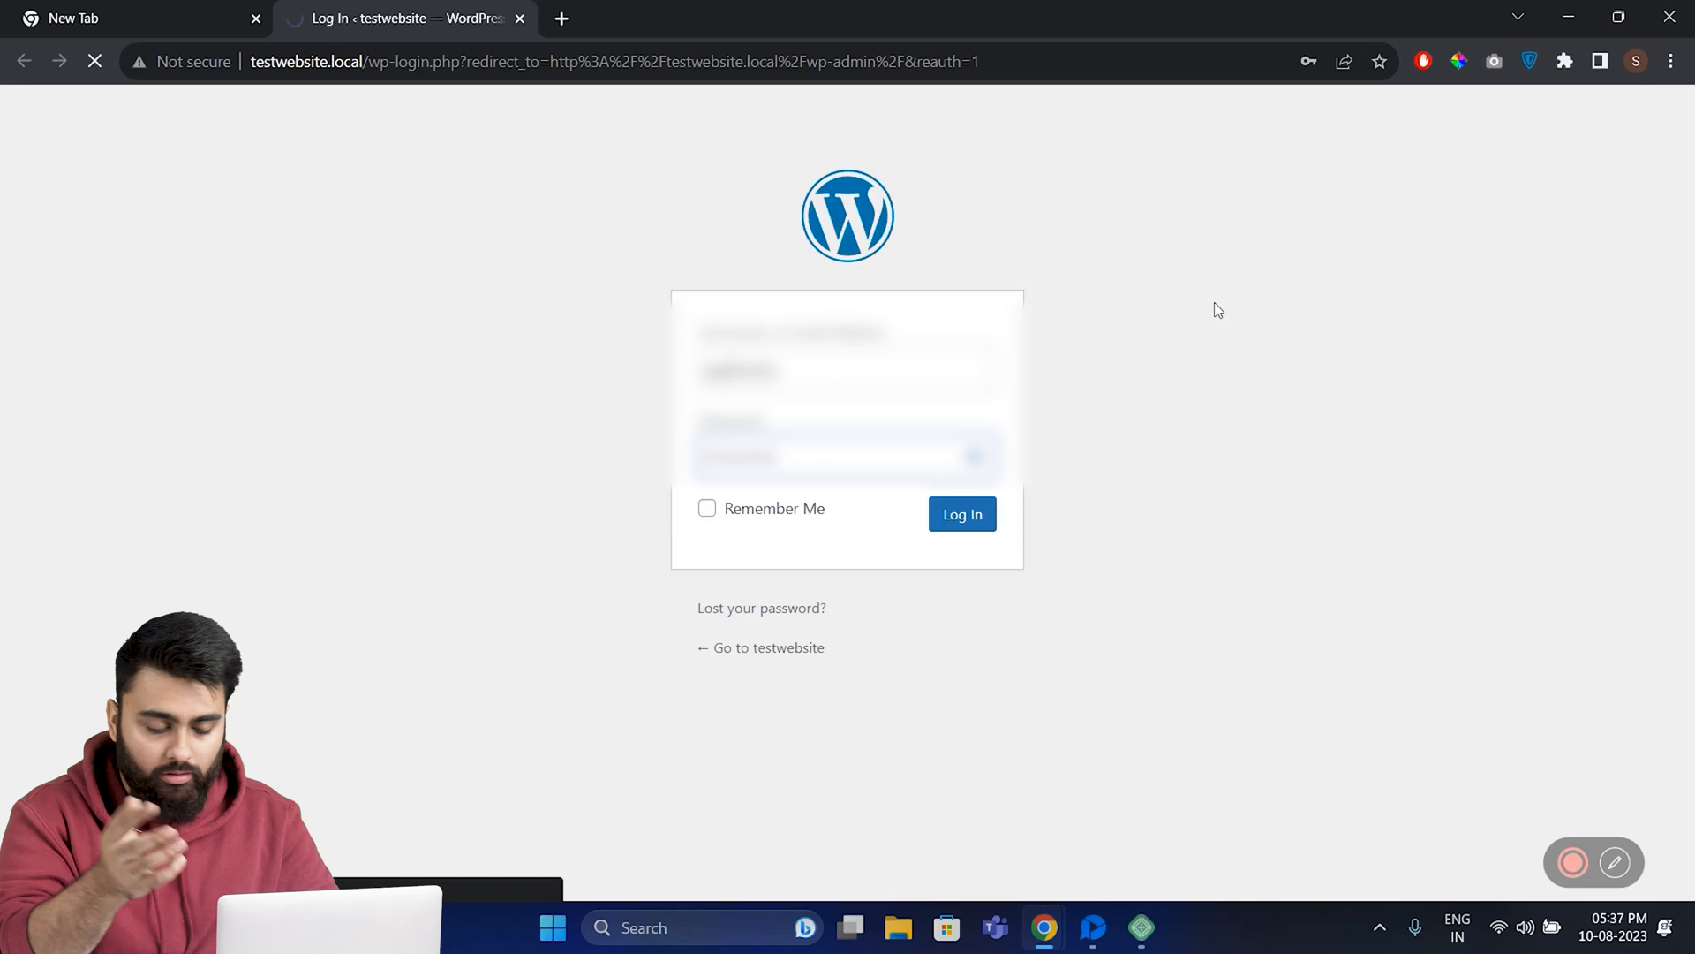
click(962, 514)
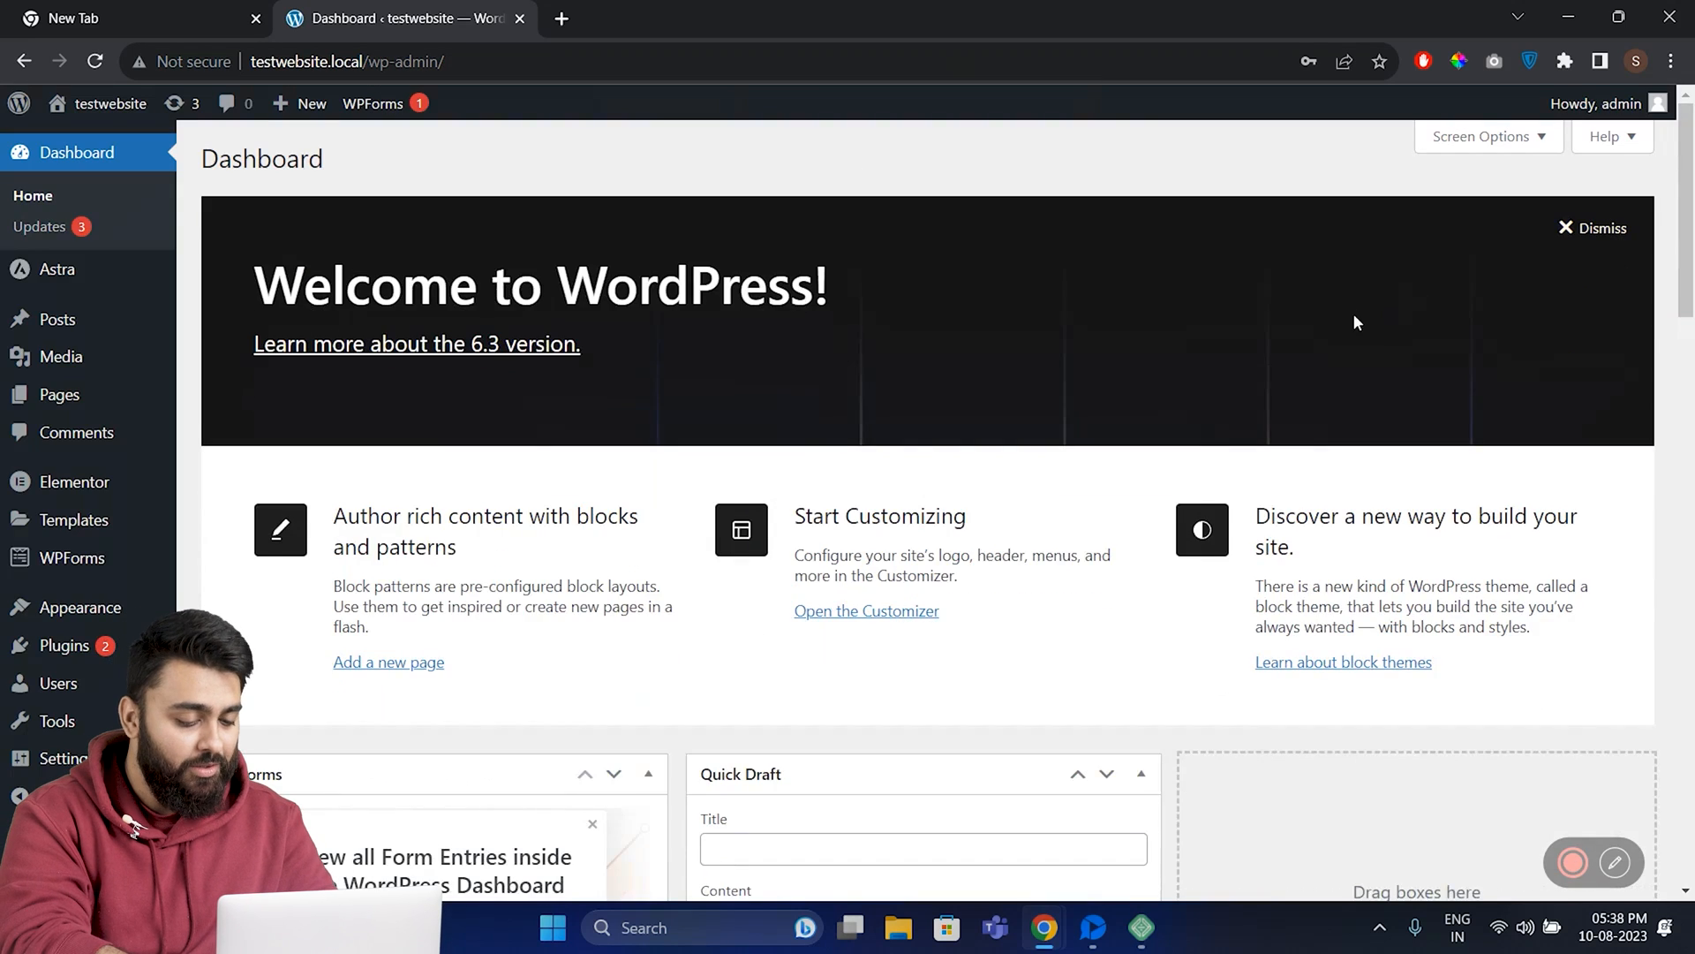
- Go to Plugins > Add New to see featured plugins like Classic Editor and Akismet
scroll(down, 3)
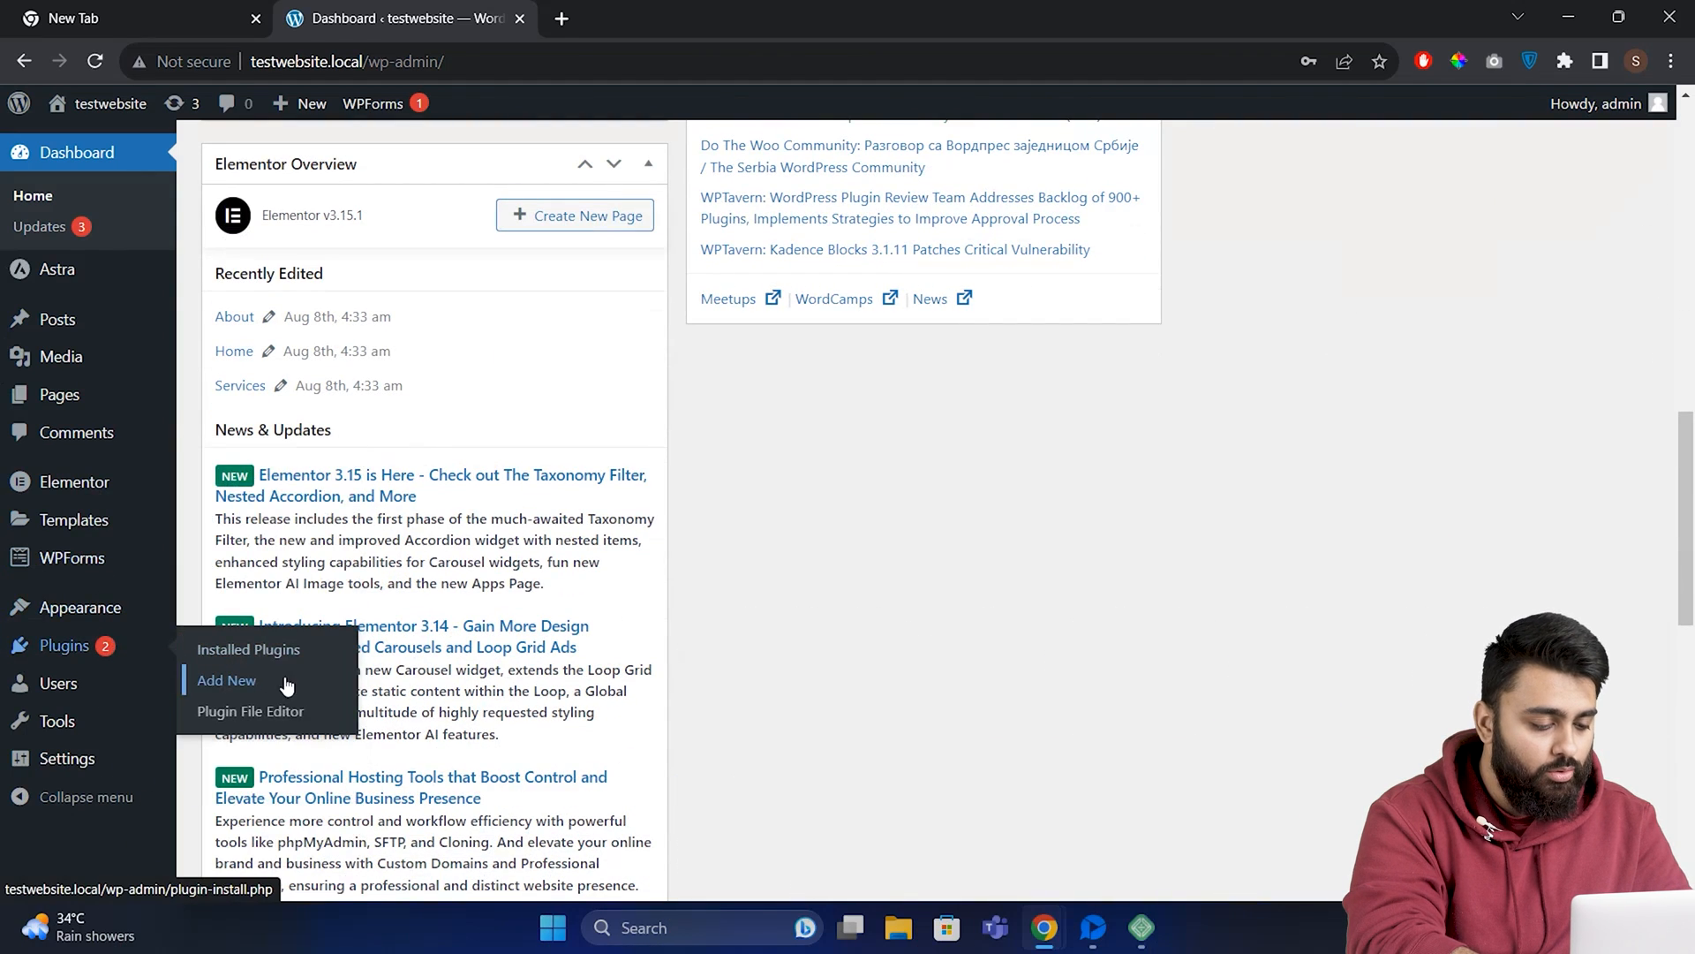
click(226, 682)
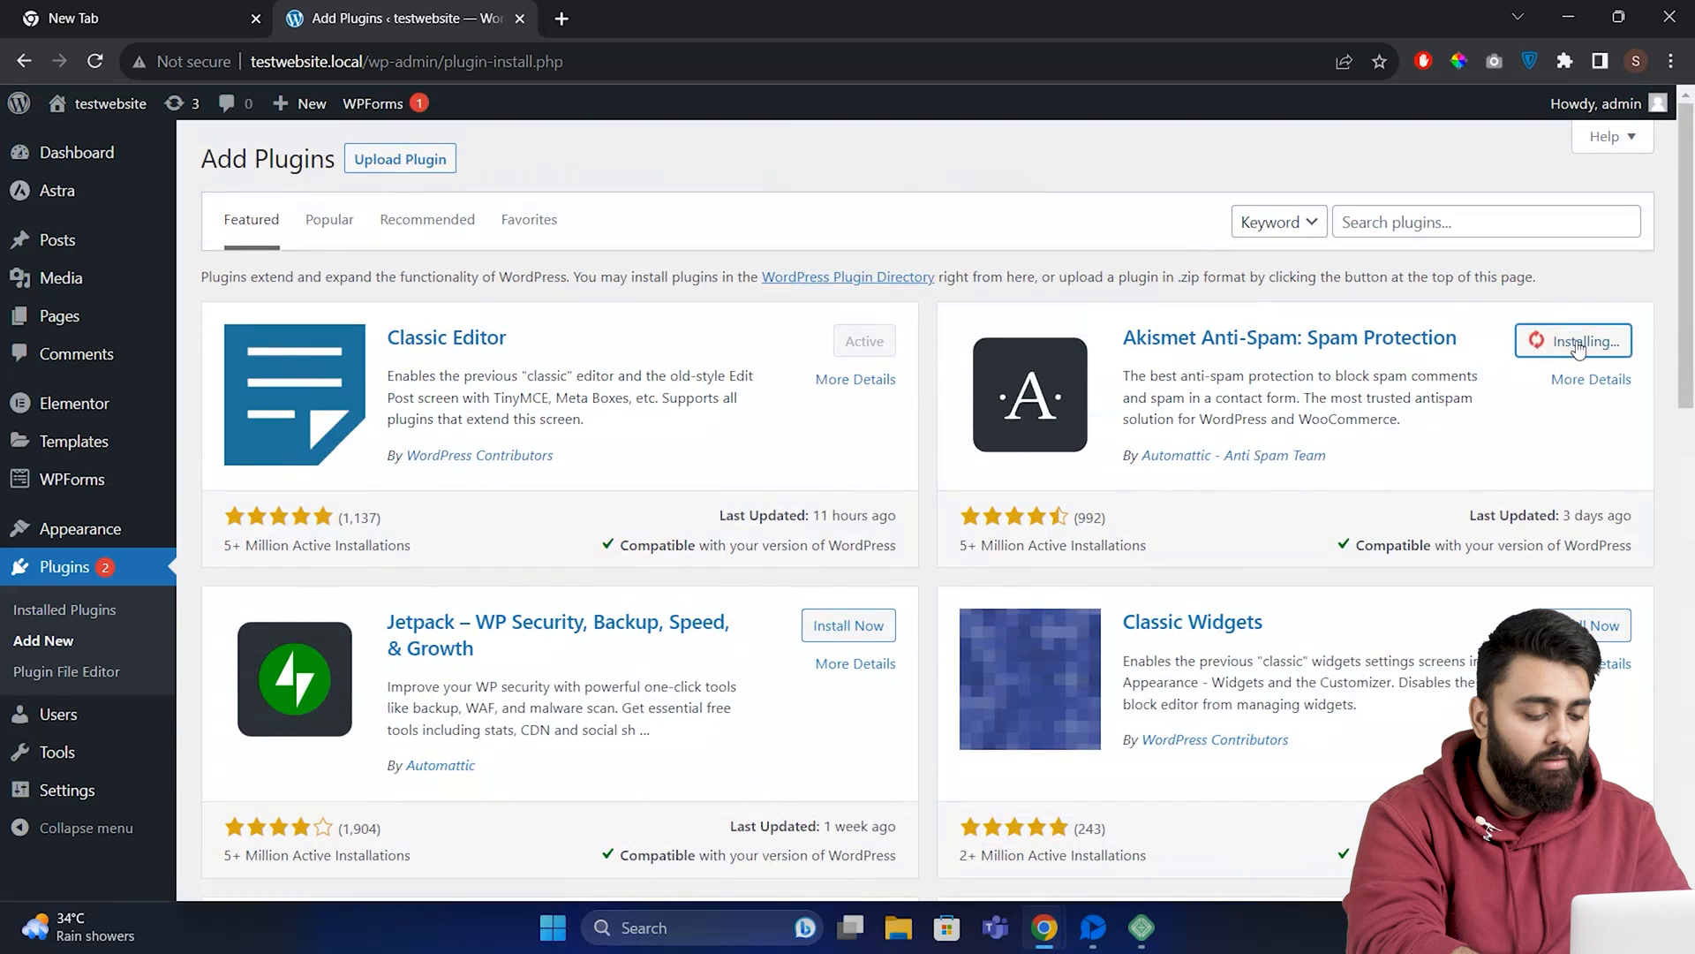
mouse_move(1664, 392)
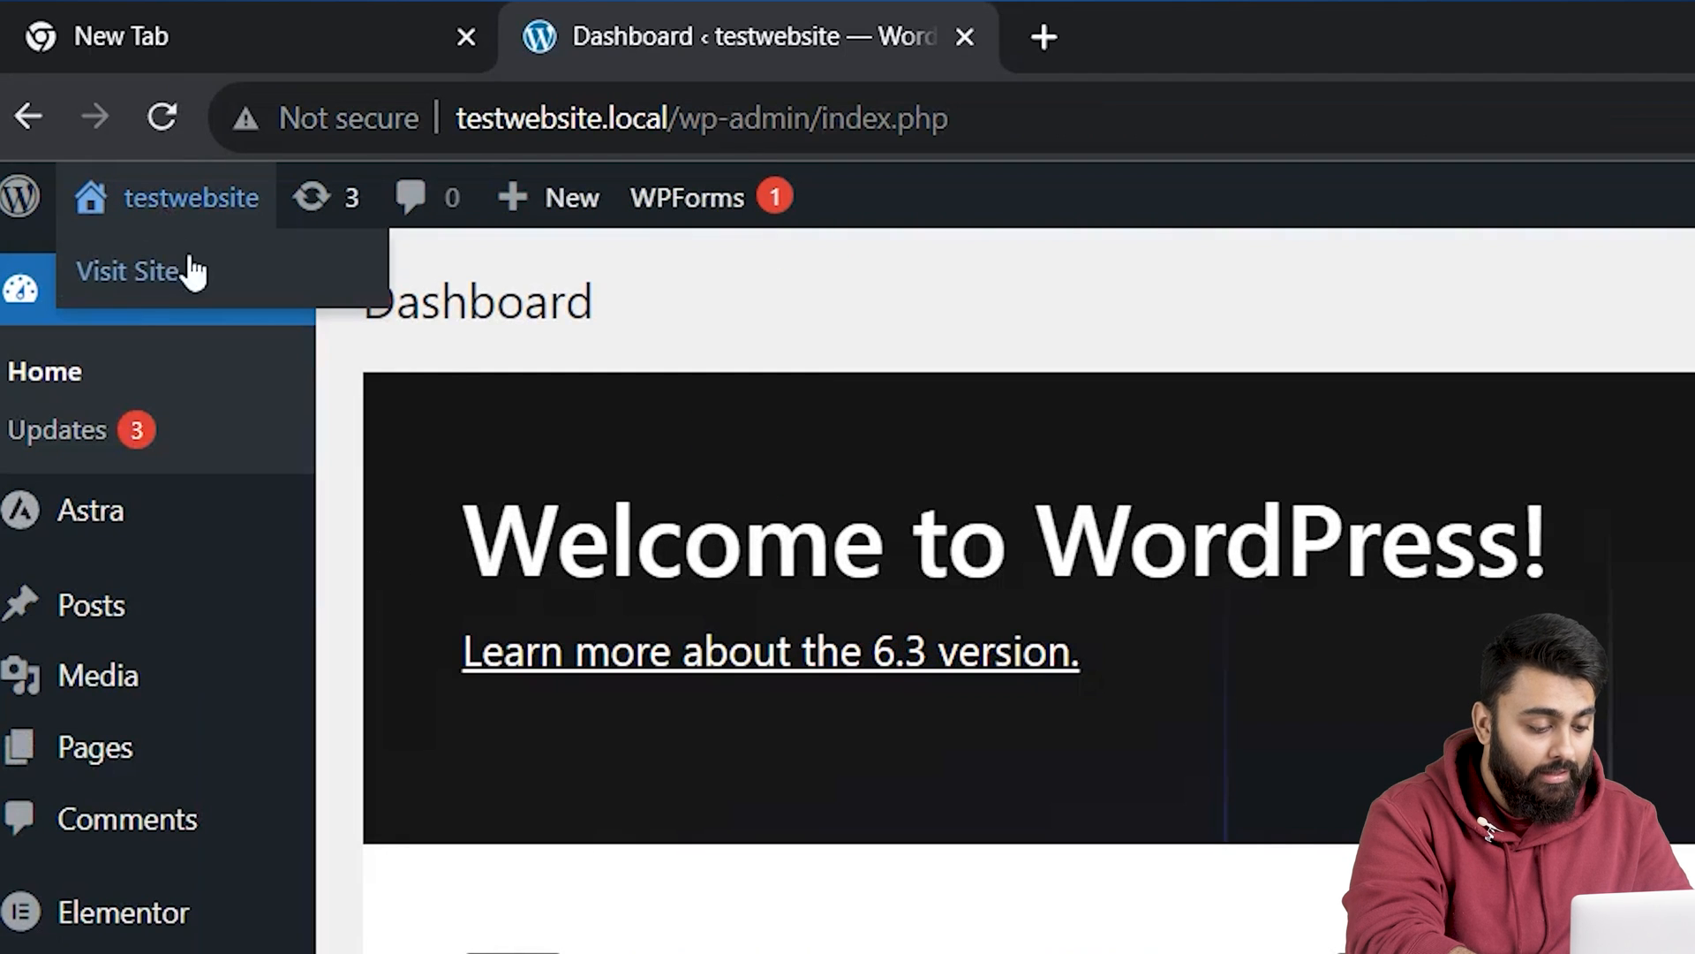
- Visit the testwebsite public home page with the mountain hero image via the admin bar
click(132, 272)
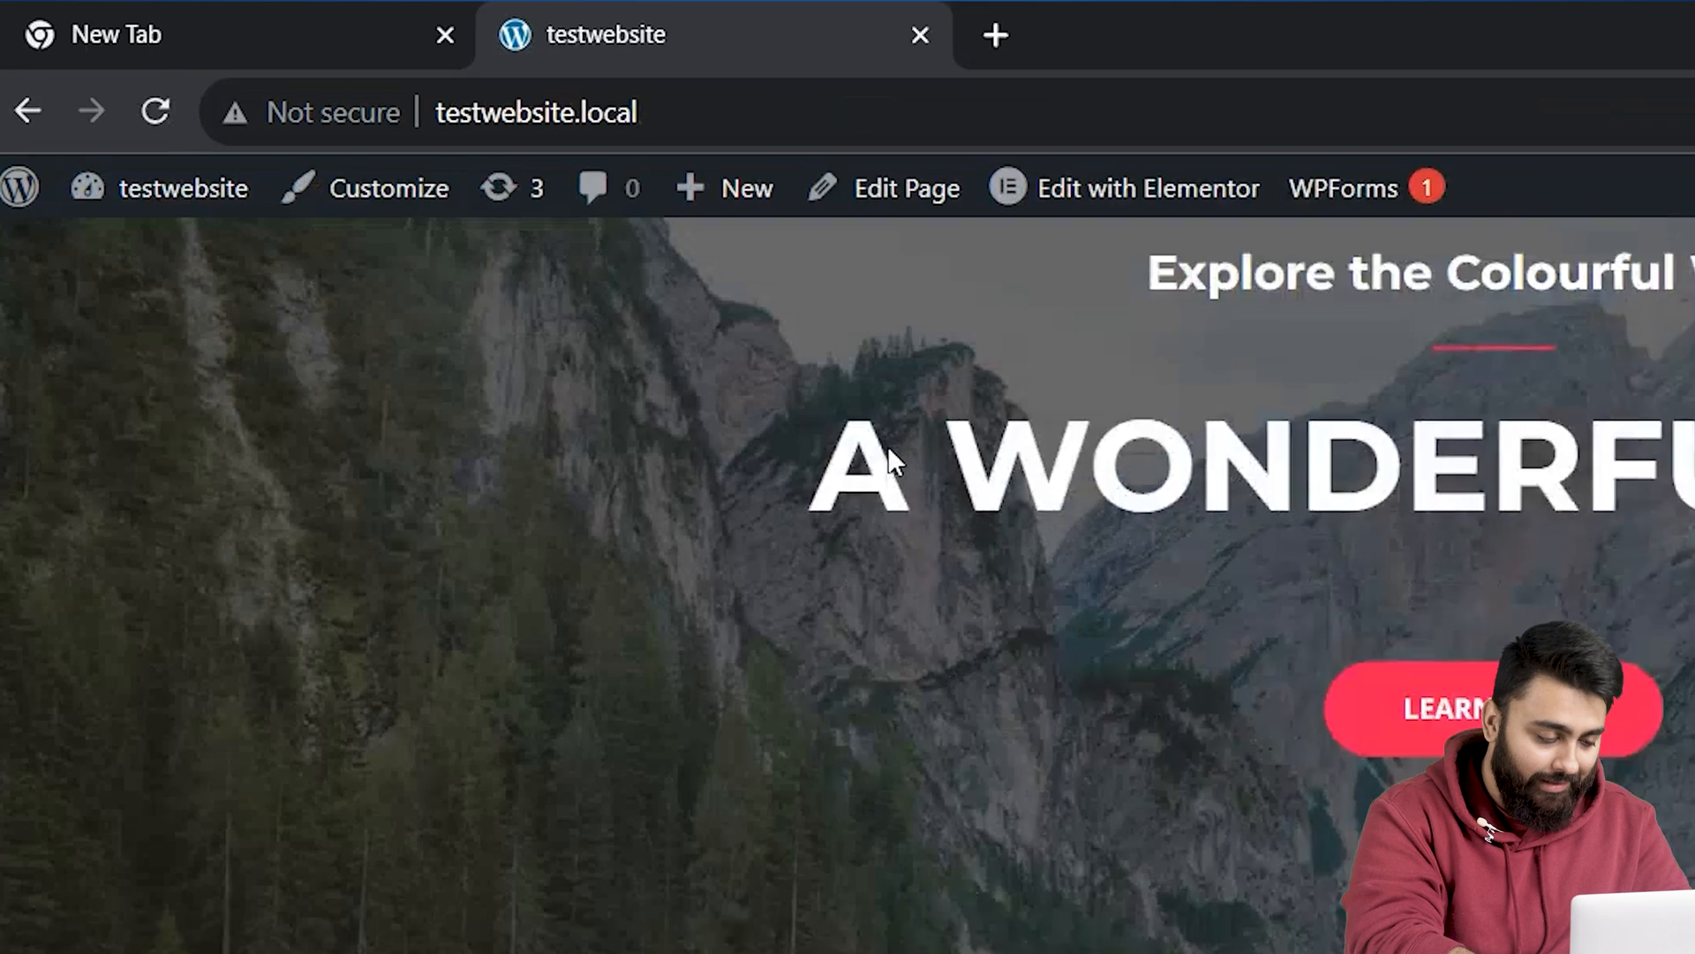